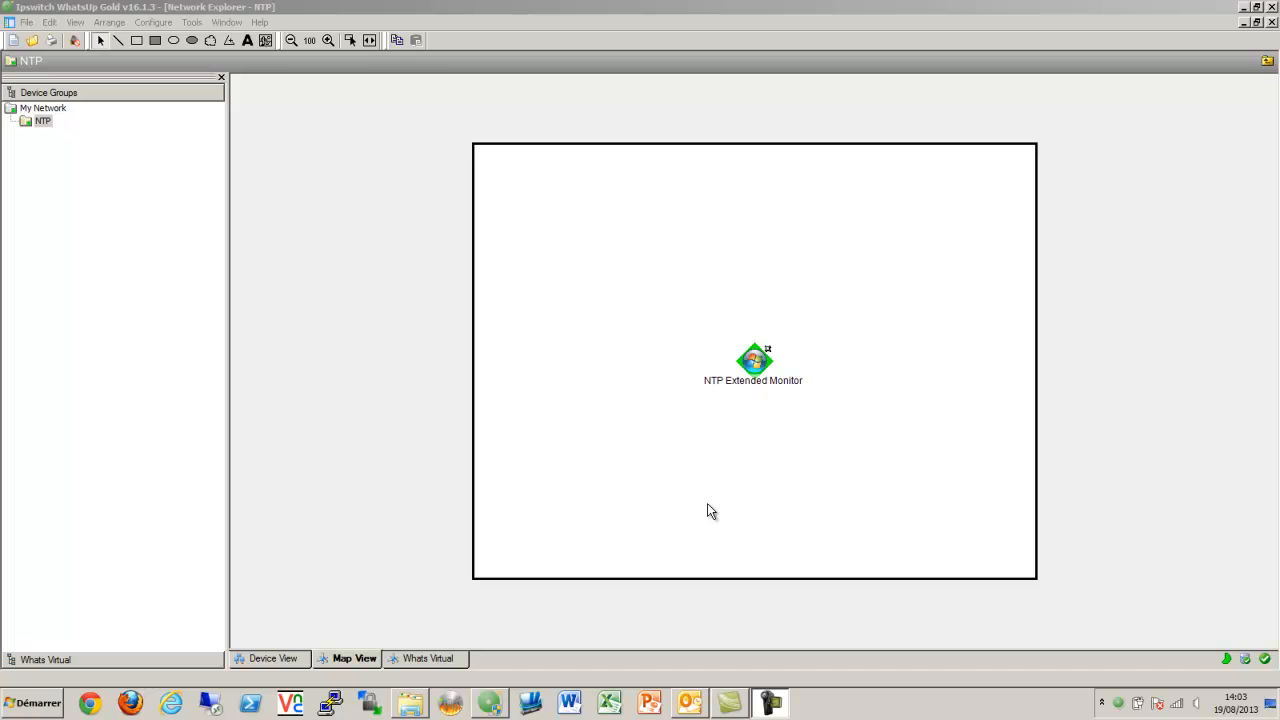
From Configure, reach the Active Monitor Library and begin a new monitor with SNMP Monitor as type
left_click(152, 24)
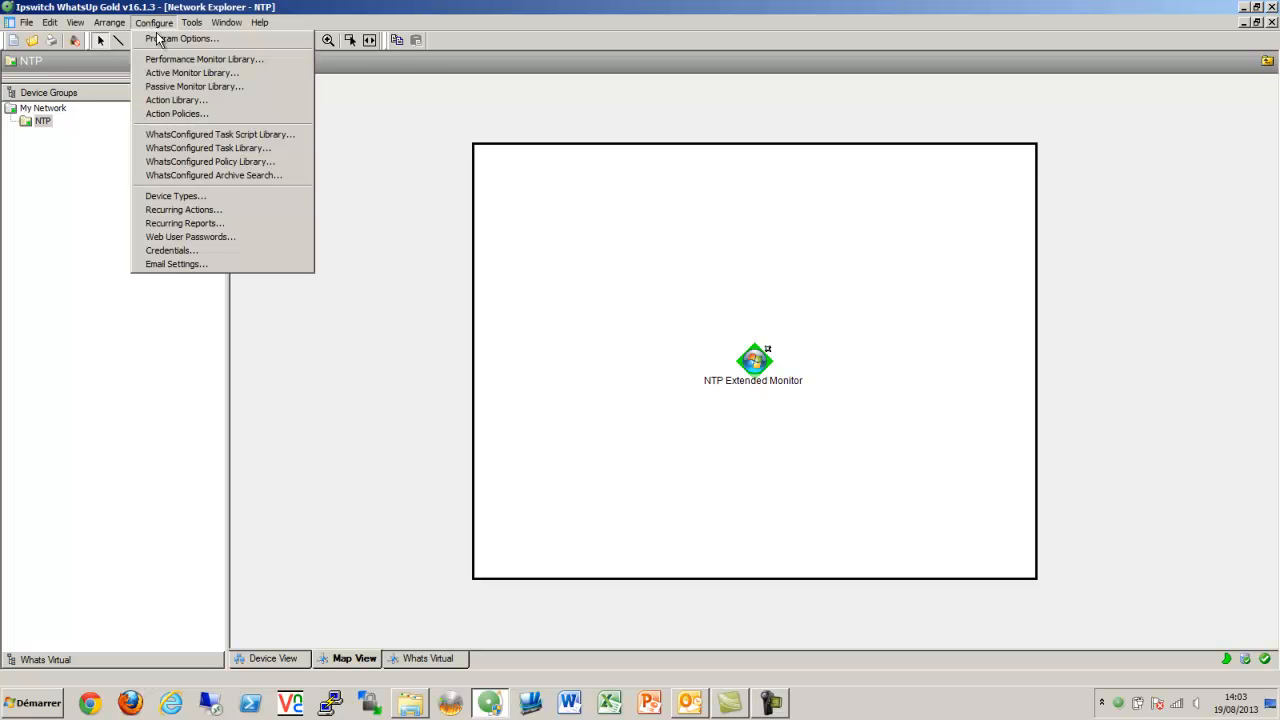
left_click(198, 72)
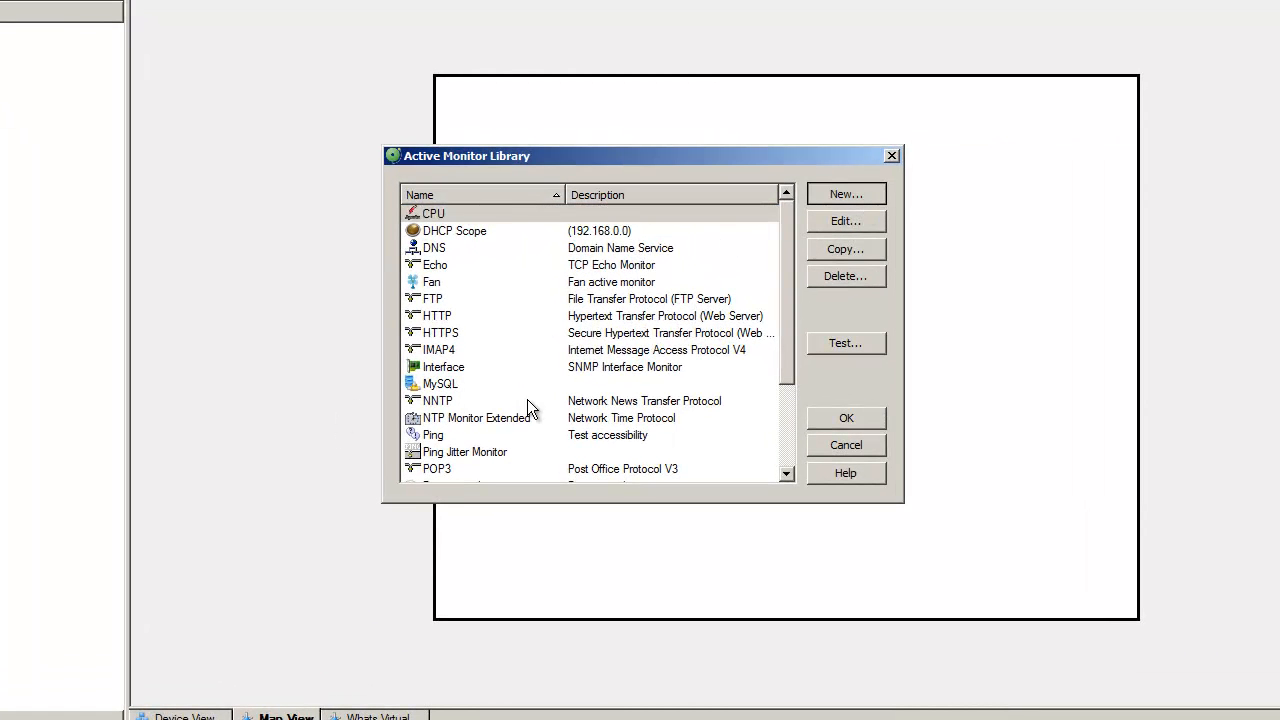
mouse_move(676, 352)
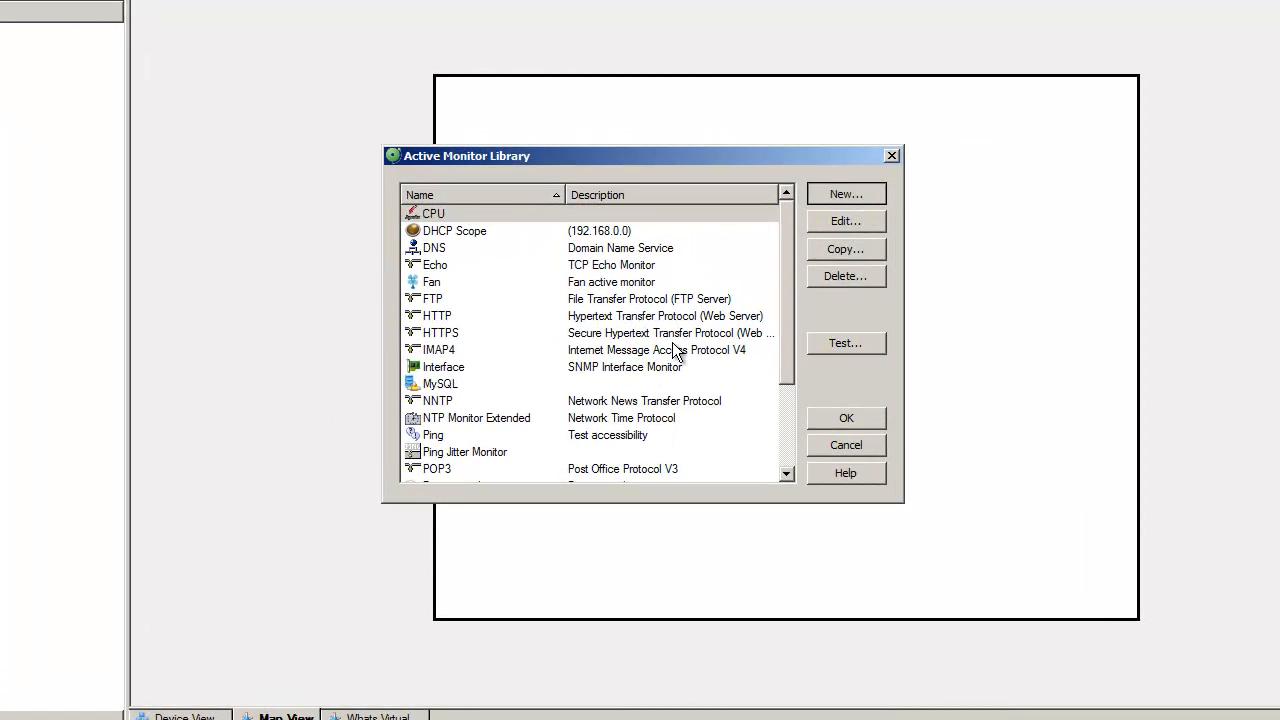
left_click(846, 192)
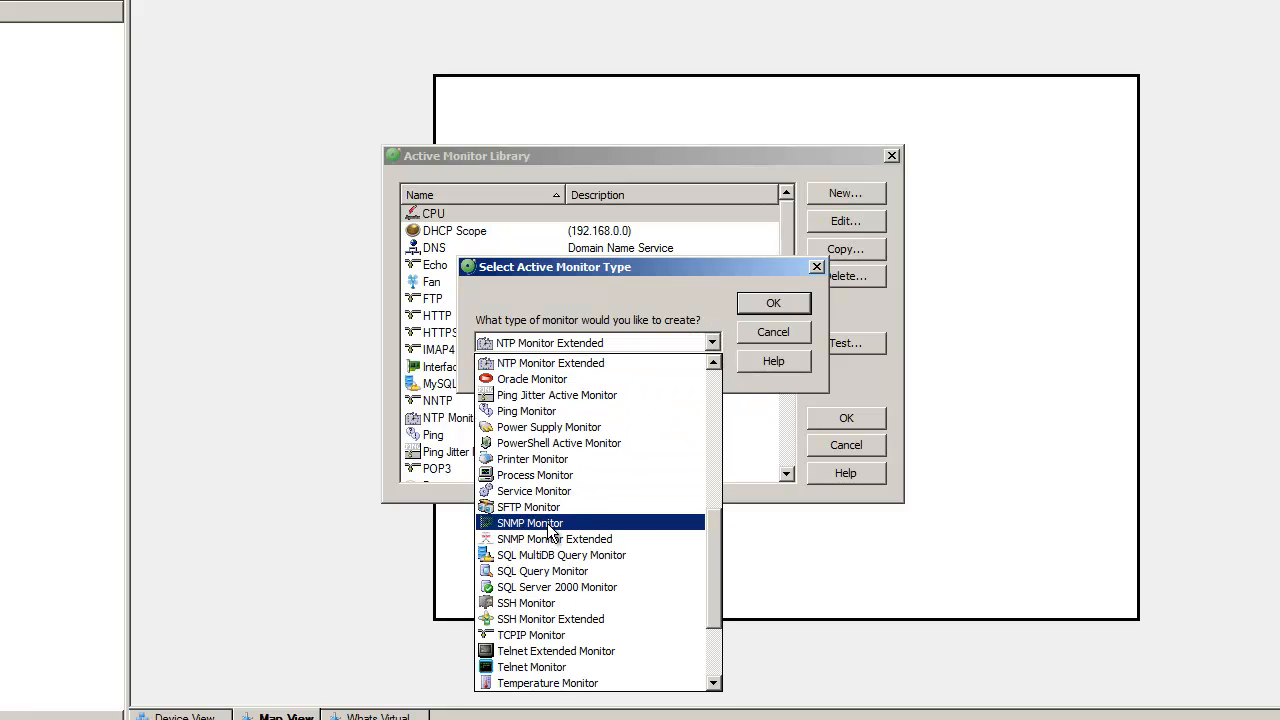
left_click(772, 332)
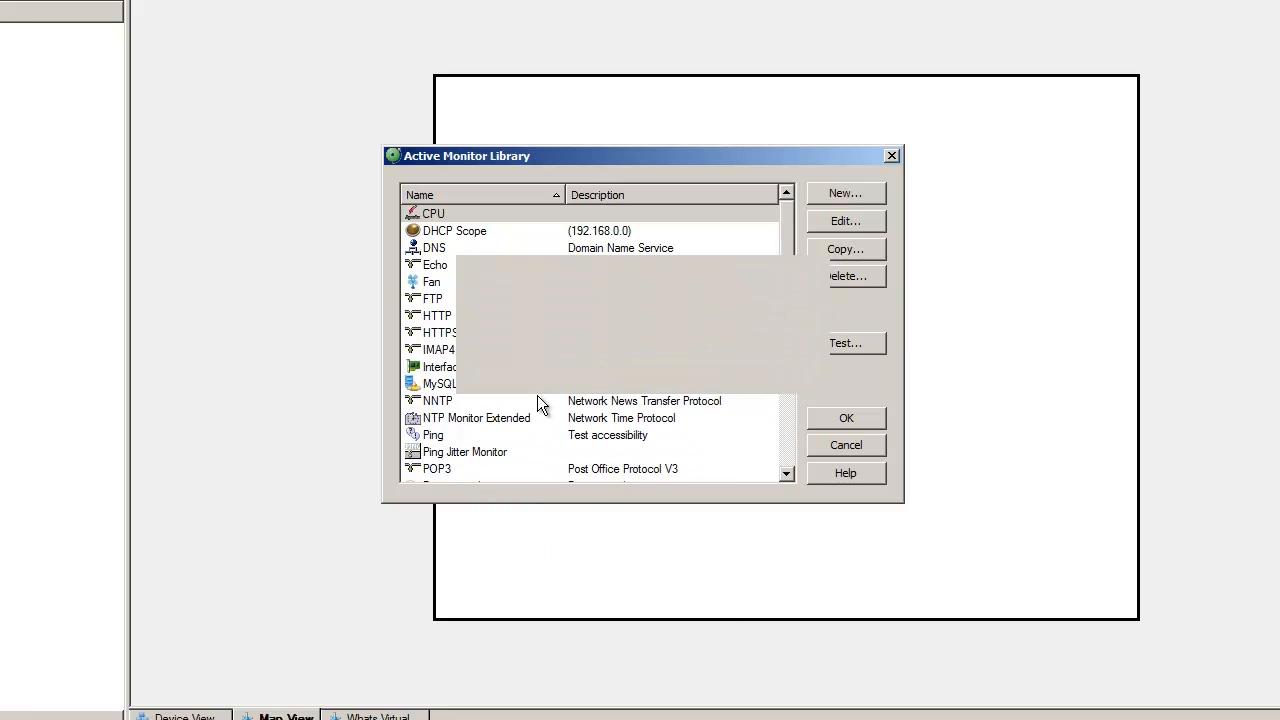
left_click(846, 192)
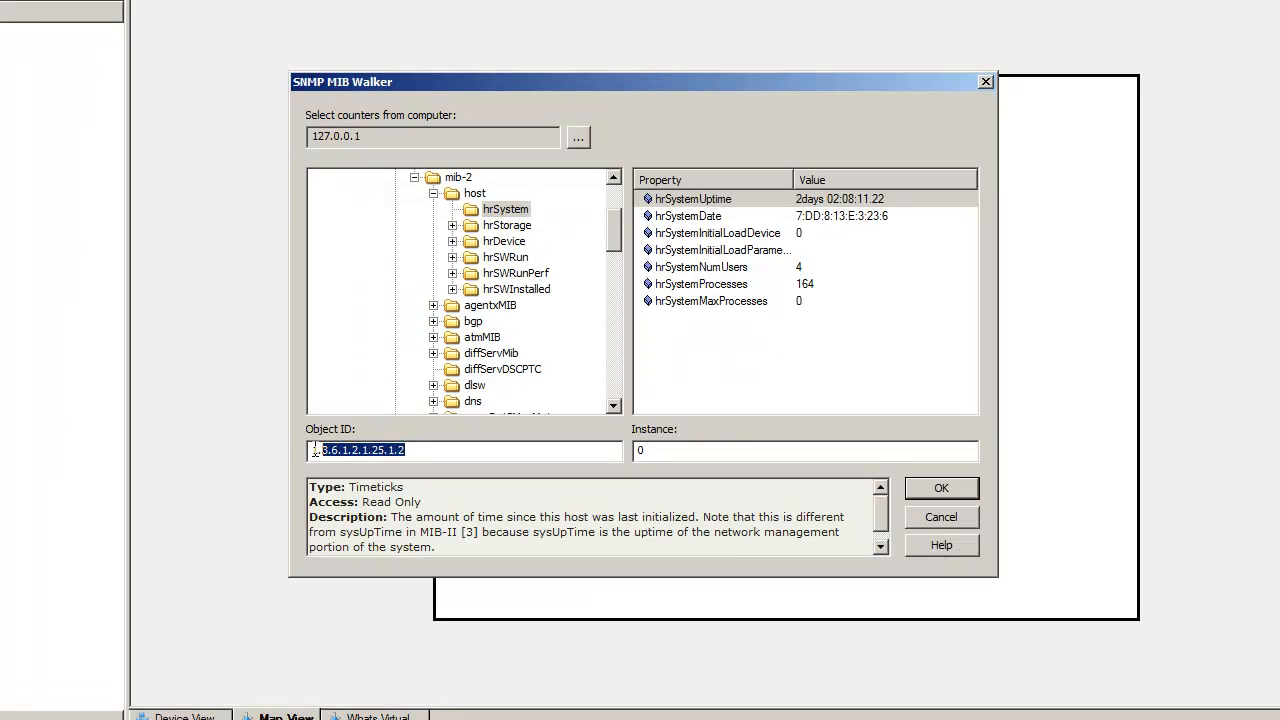
left_click(720, 232)
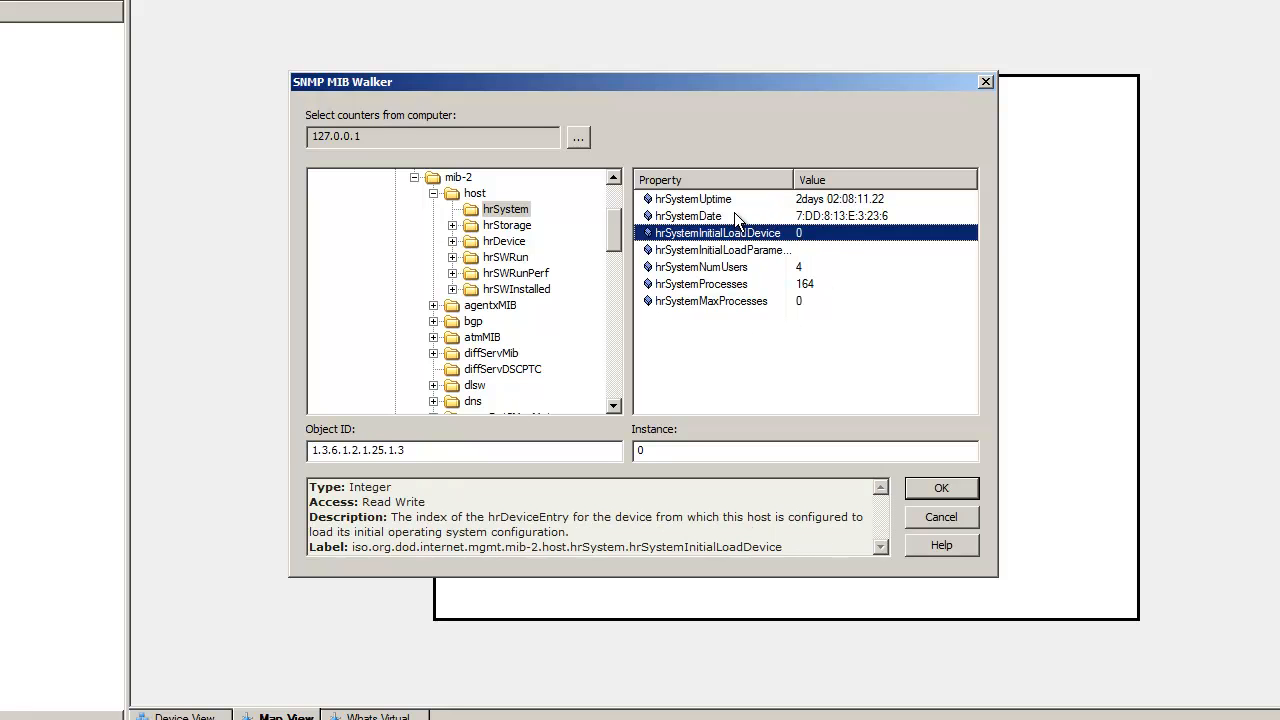
left_click(690, 216)
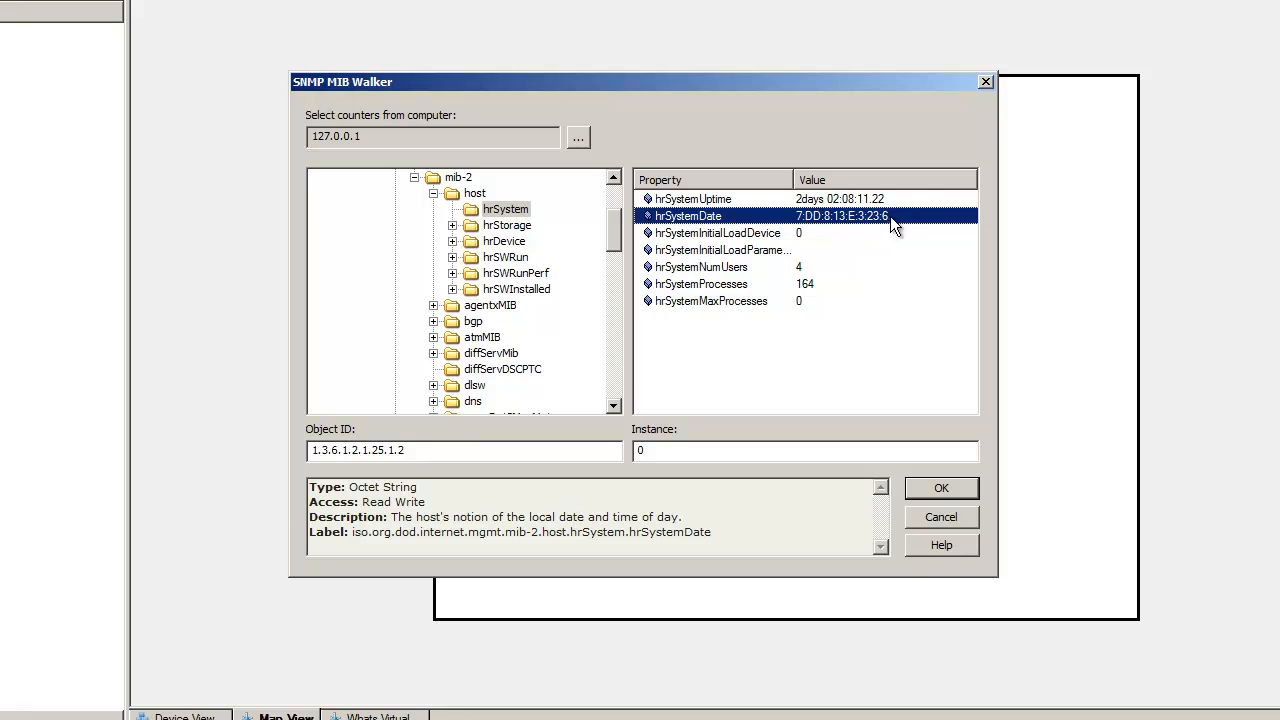
mouse_move(816, 232)
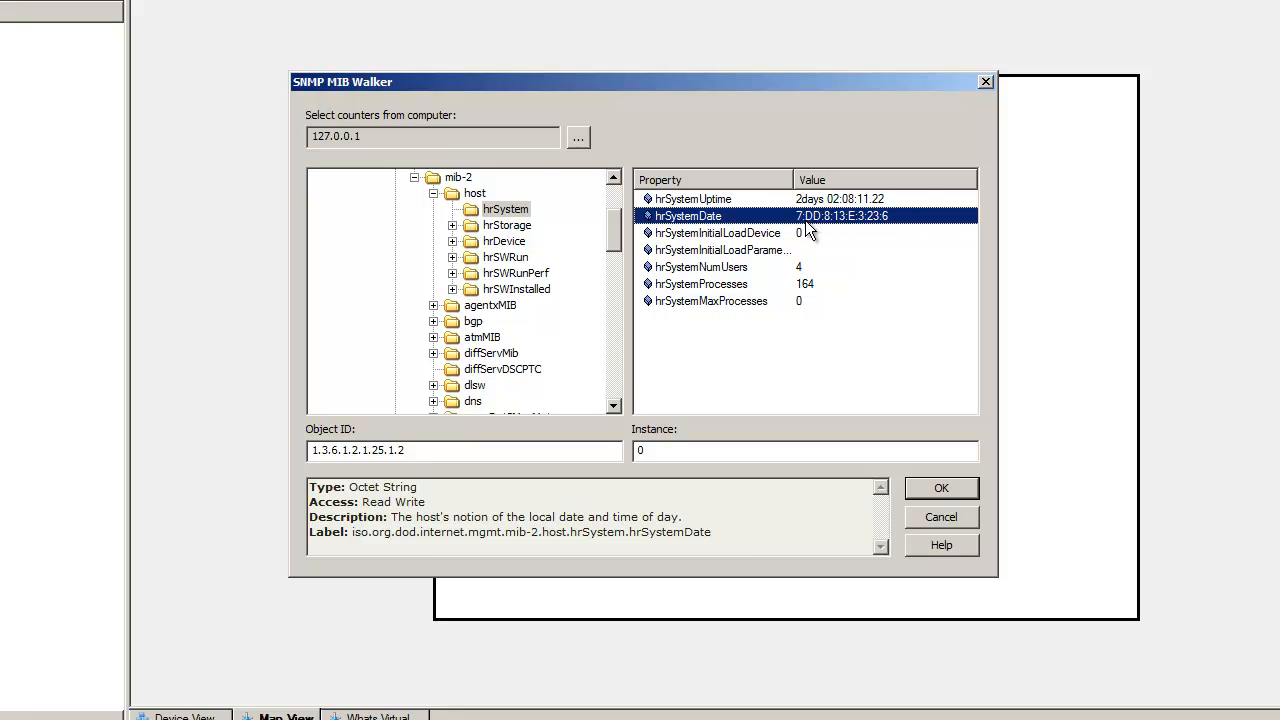
mouse_move(956, 526)
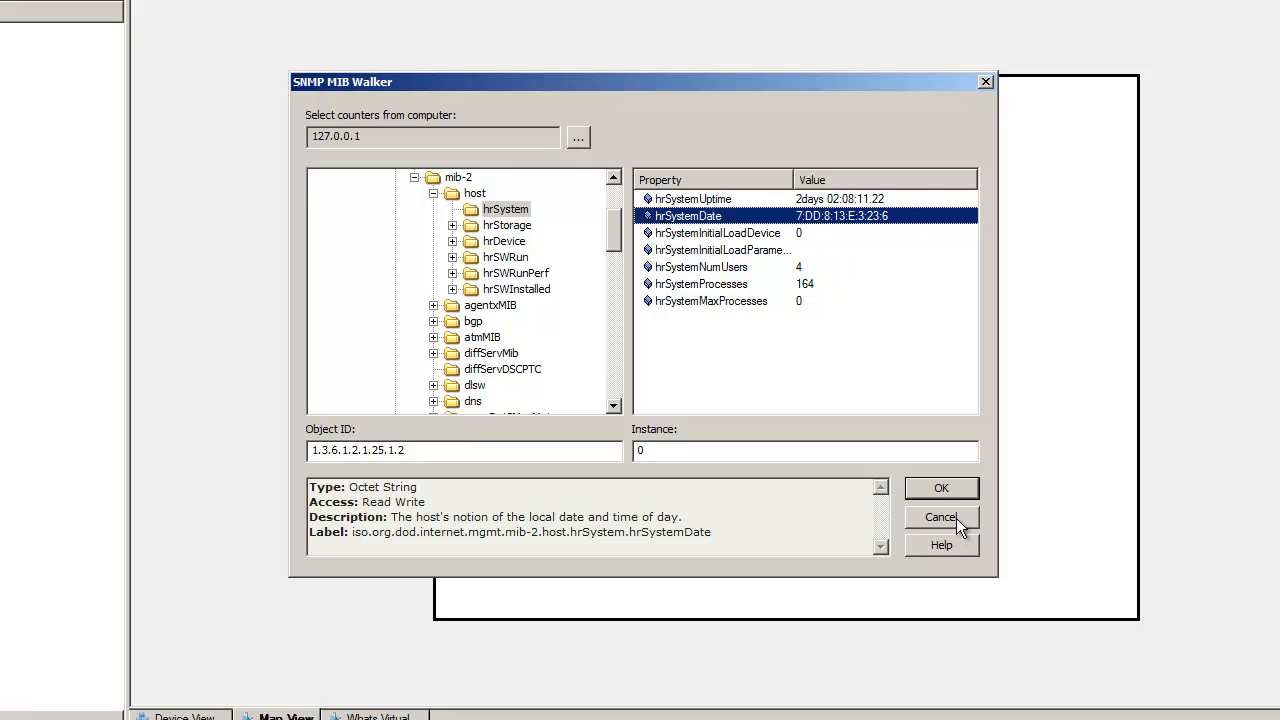
left_click(940, 516)
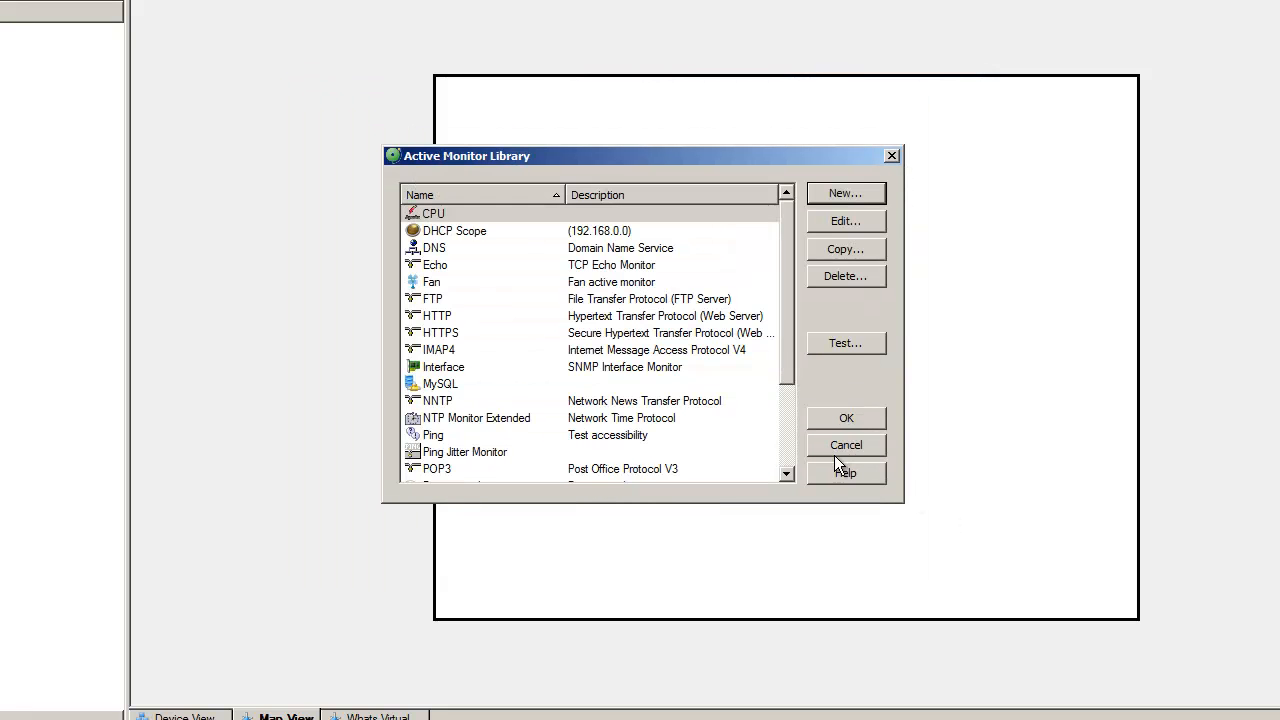
Create a new active monitor of type NTP Monitor Extended and confirm it
left_click(846, 192)
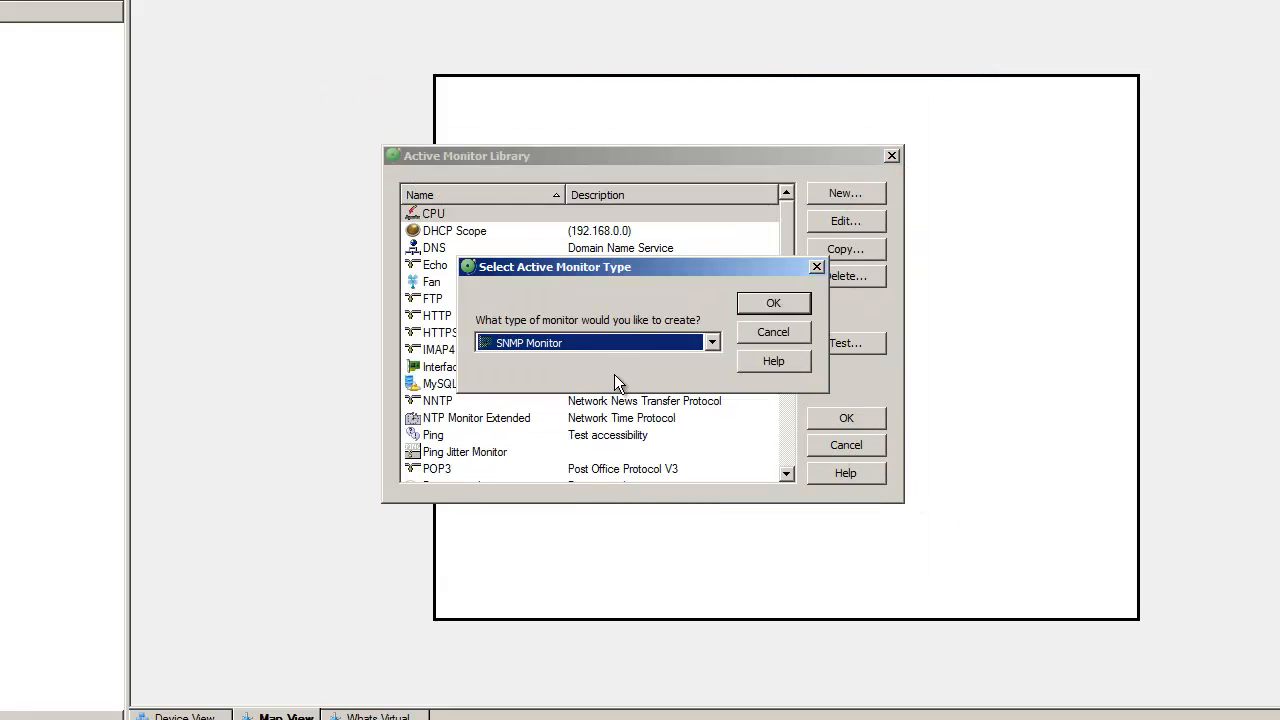
left_click(712, 342)
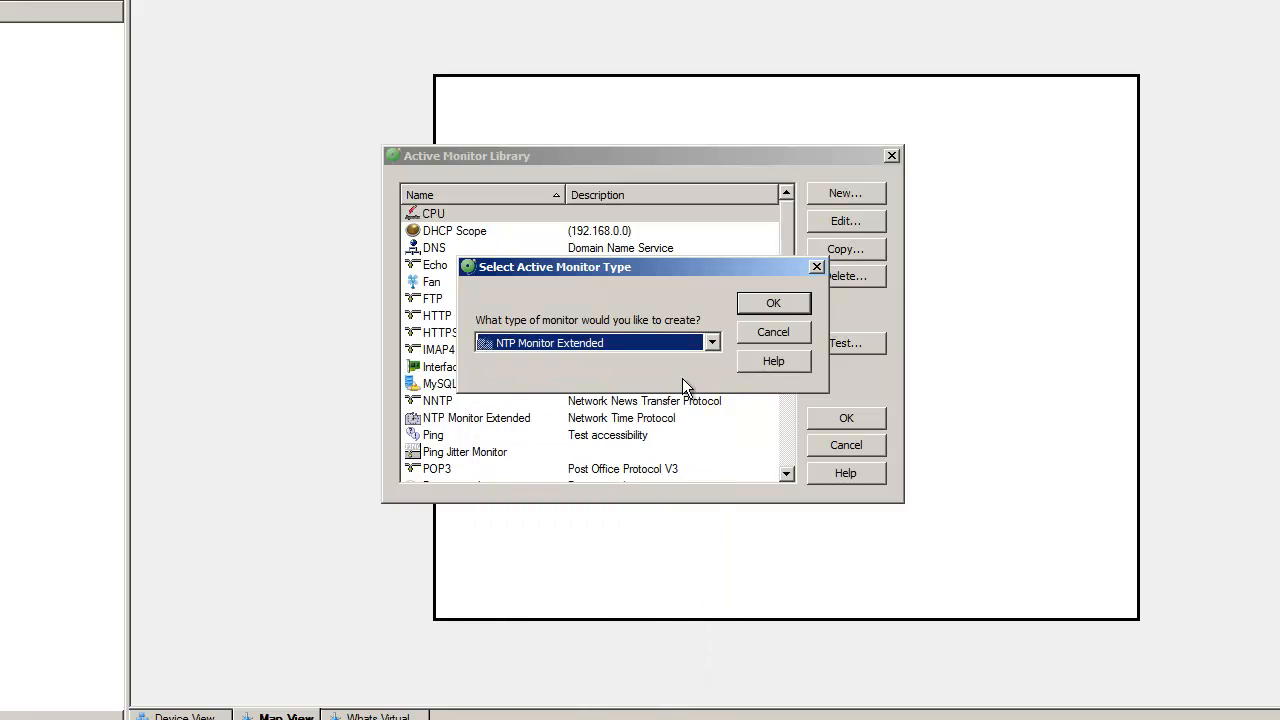
left_click(772, 304)
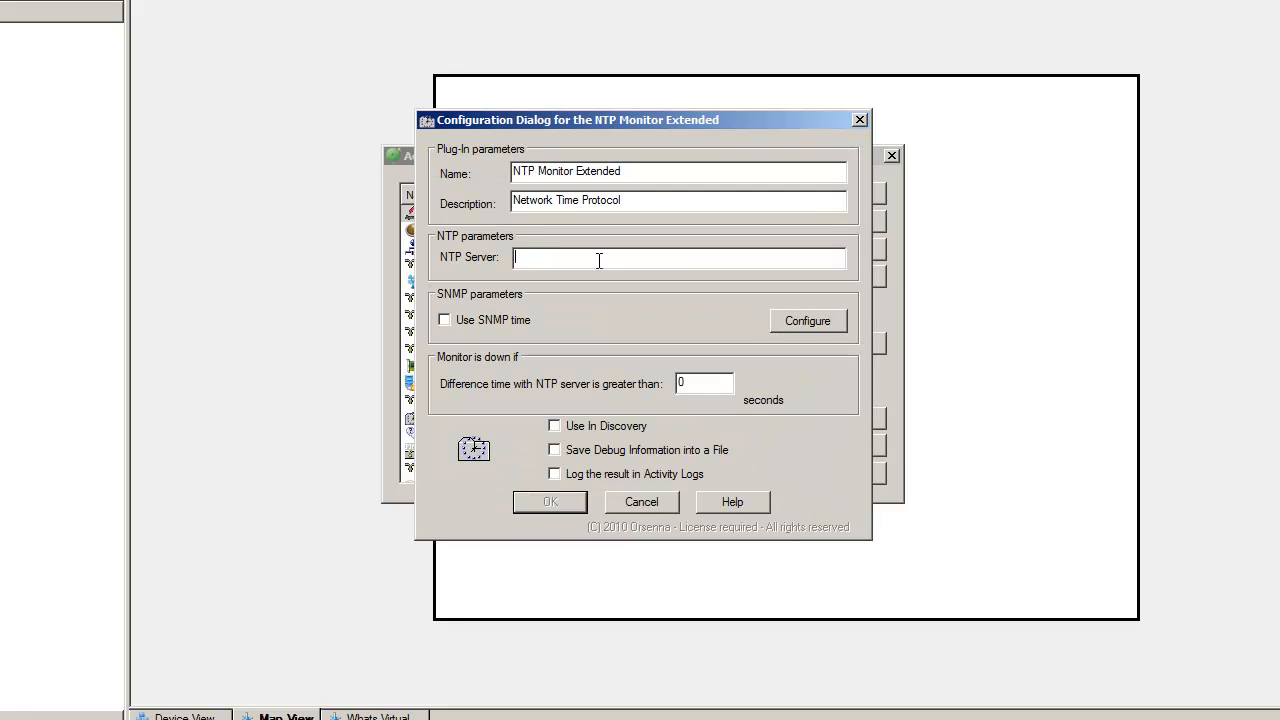
Set the NTP server to fr.pool.ntp.org with a 5-second difference threshold
type("fr.")
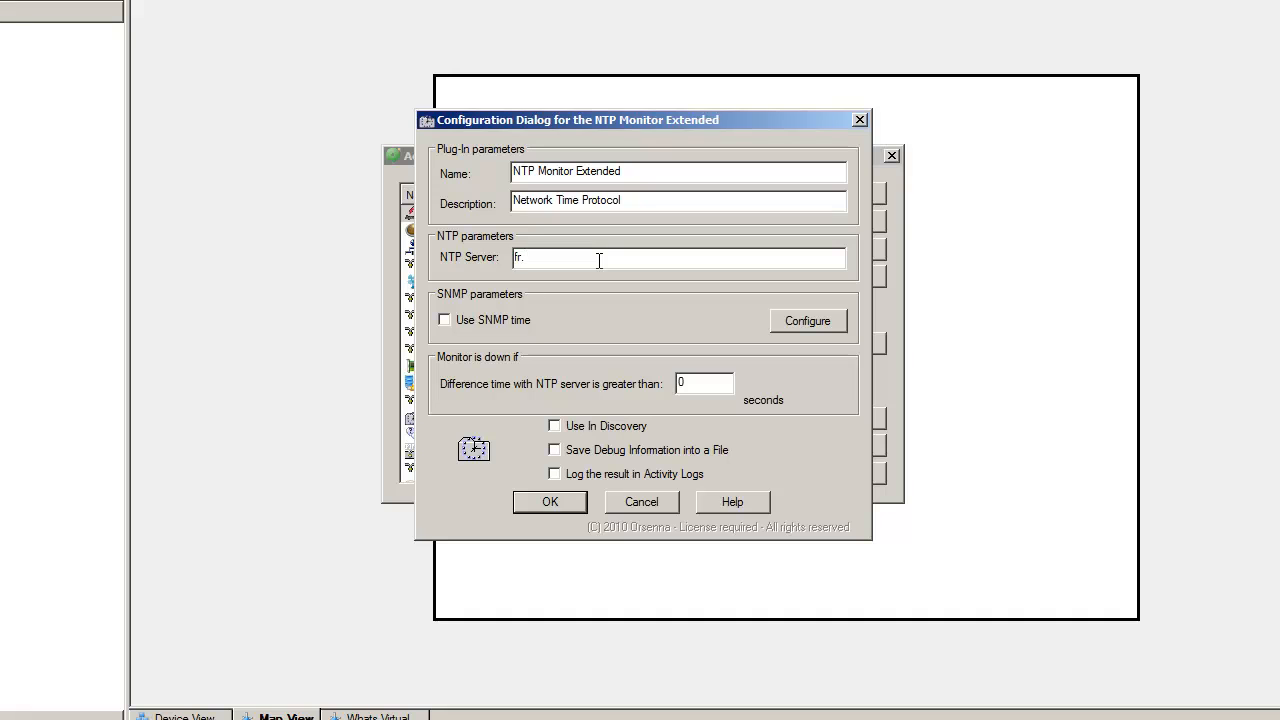
type("pool.")
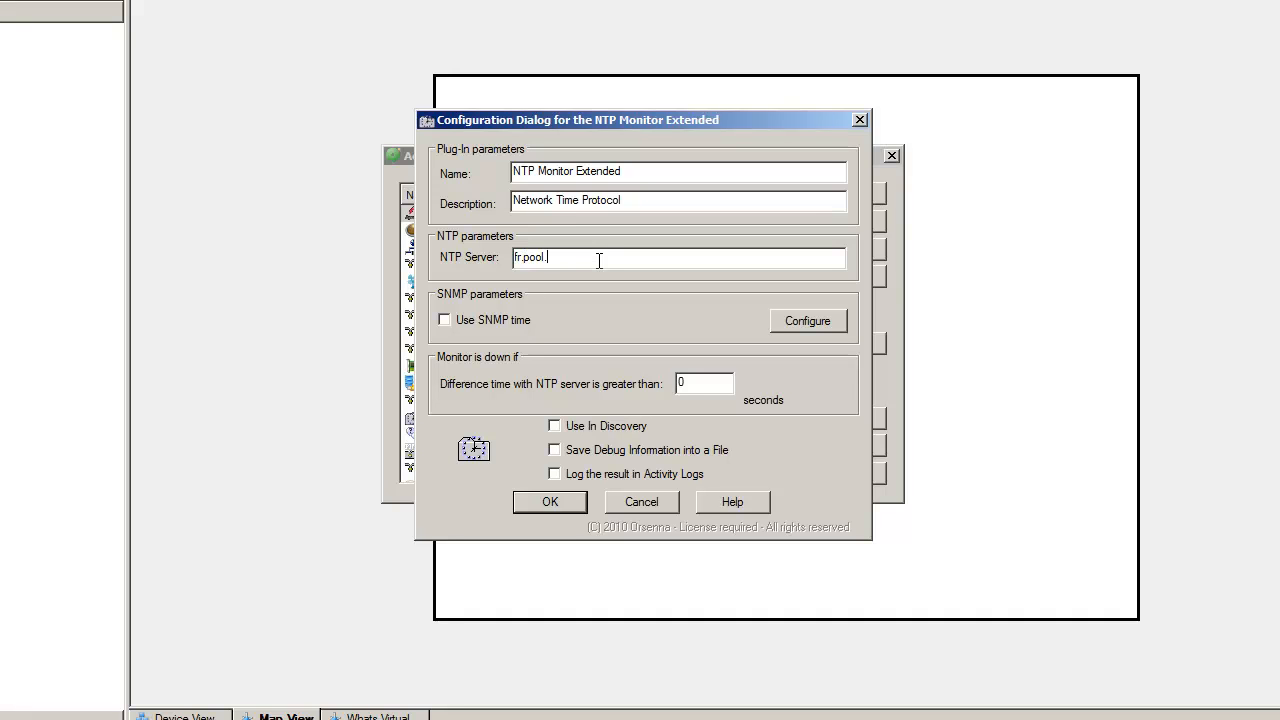
type("ntp.")
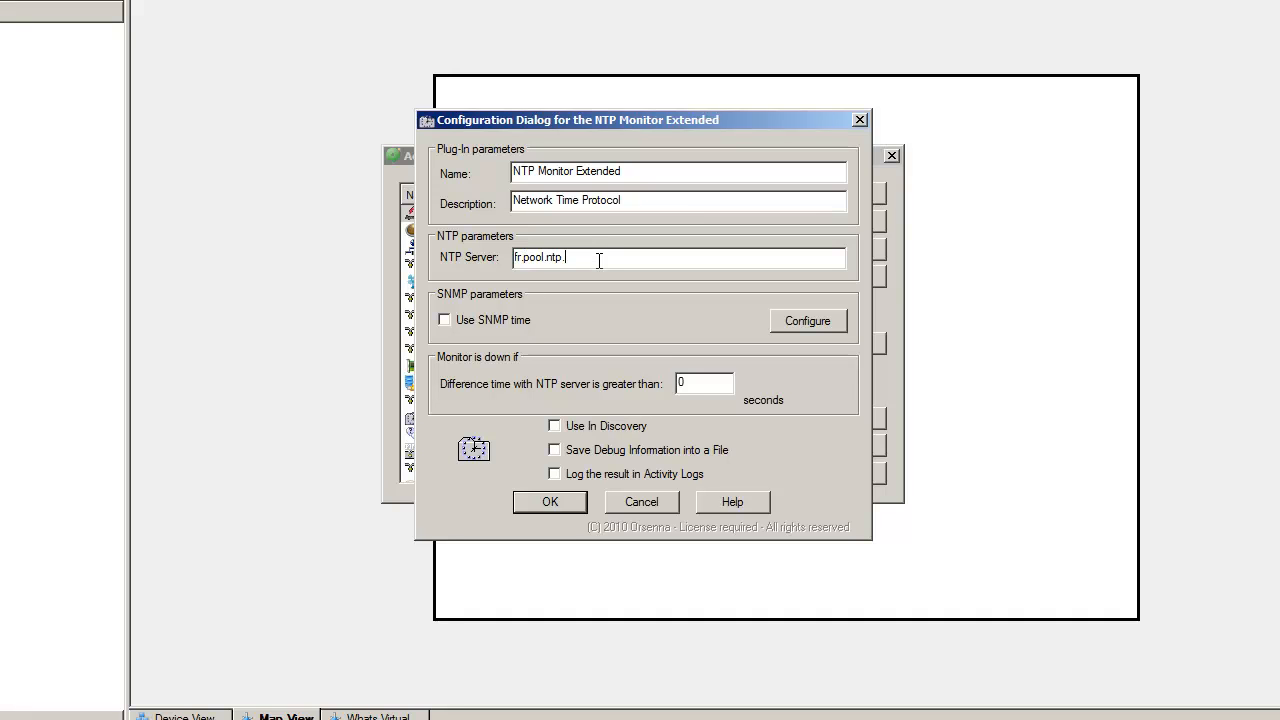
type("org")
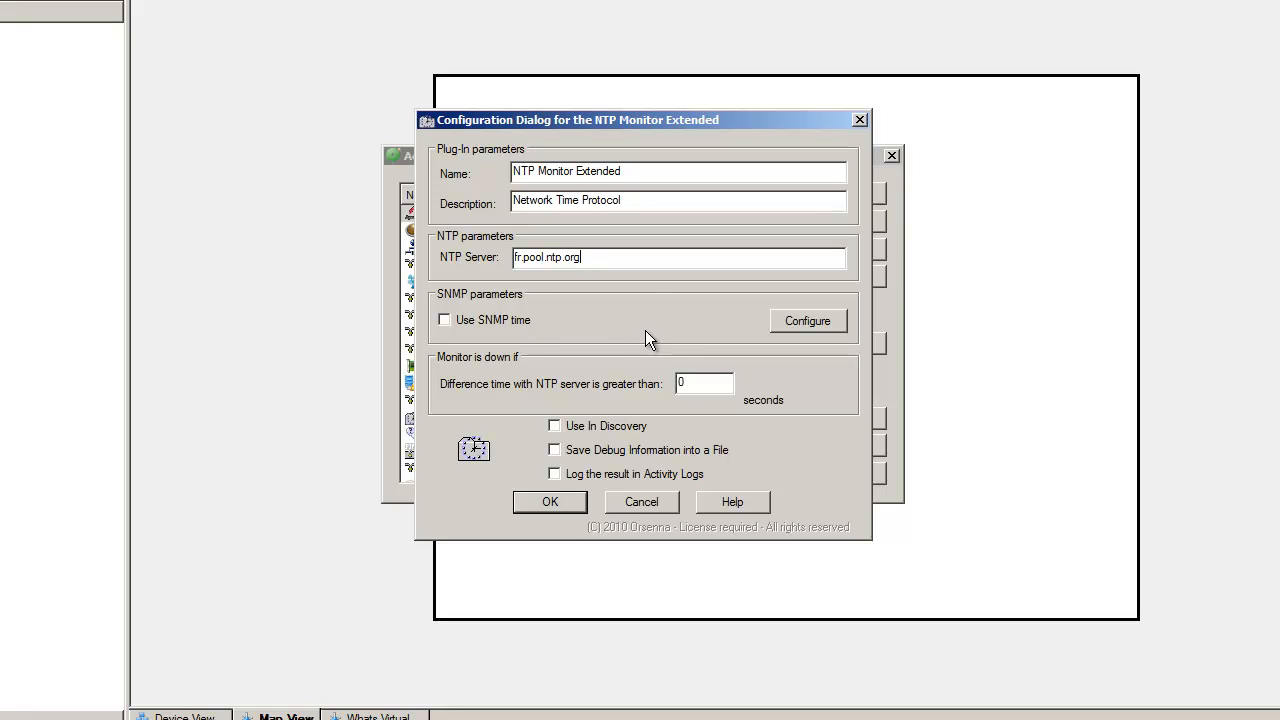
left_click(704, 384)
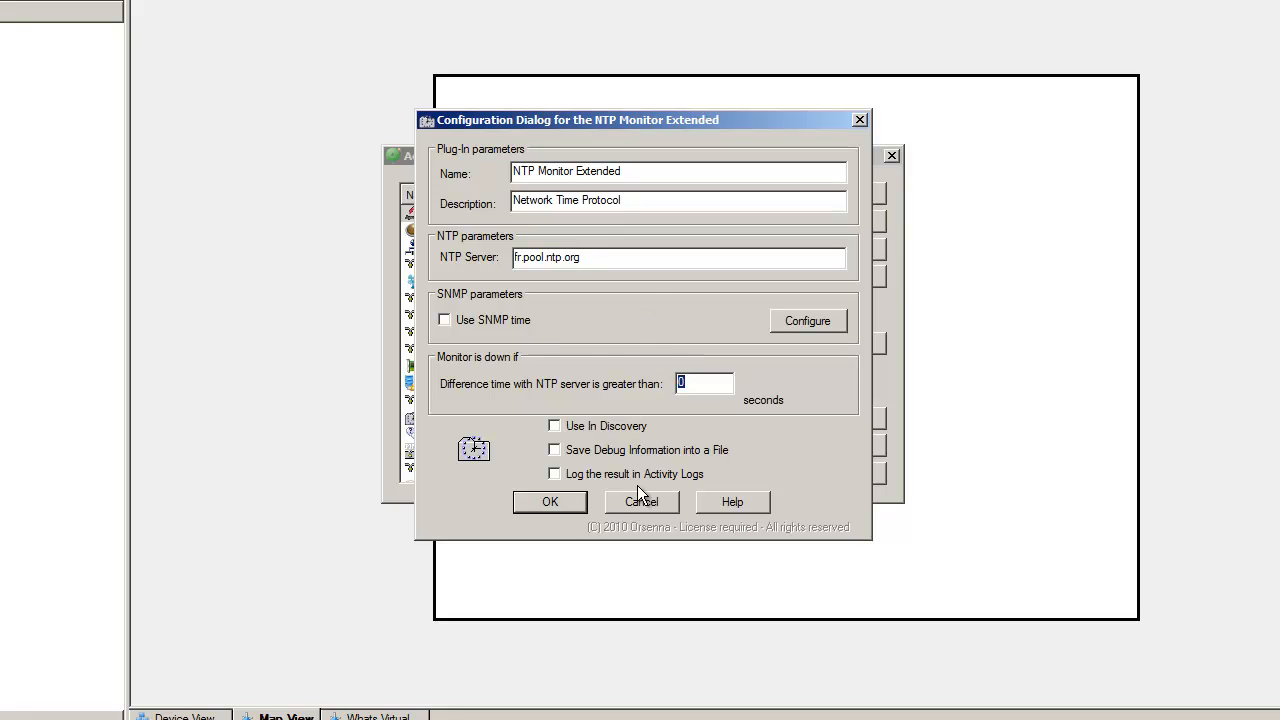
type("5")
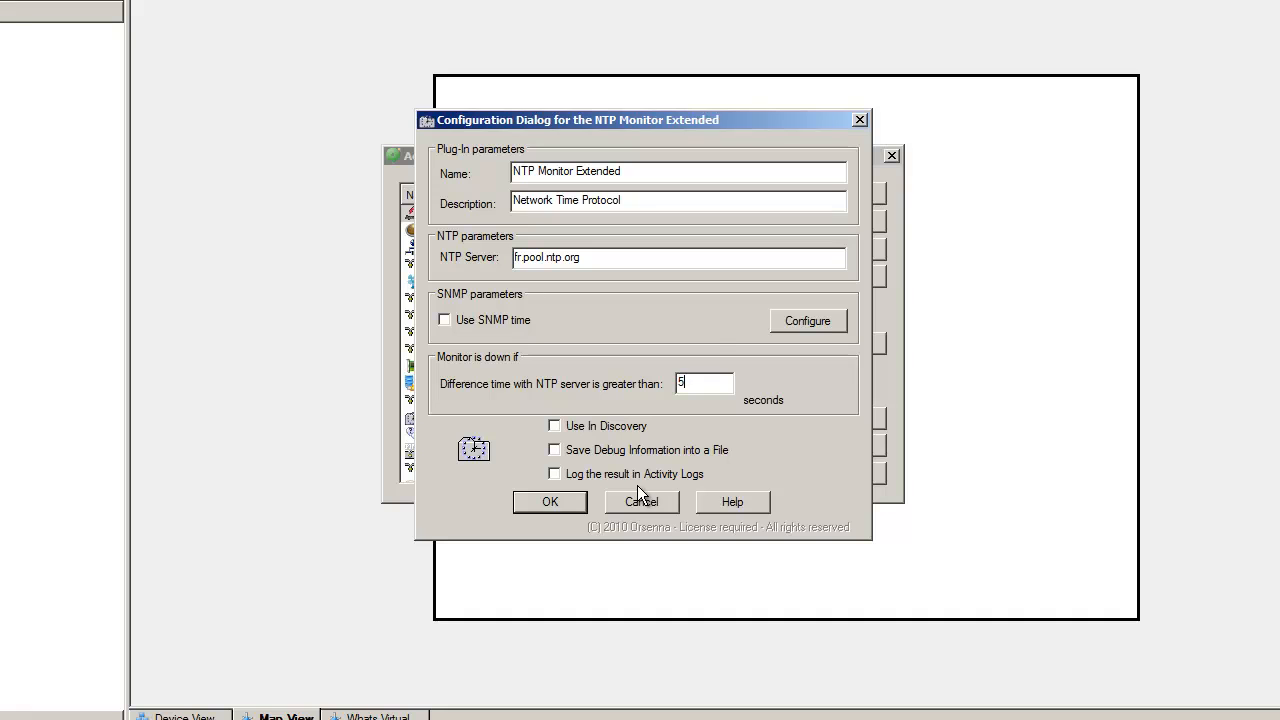
mouse_move(620, 356)
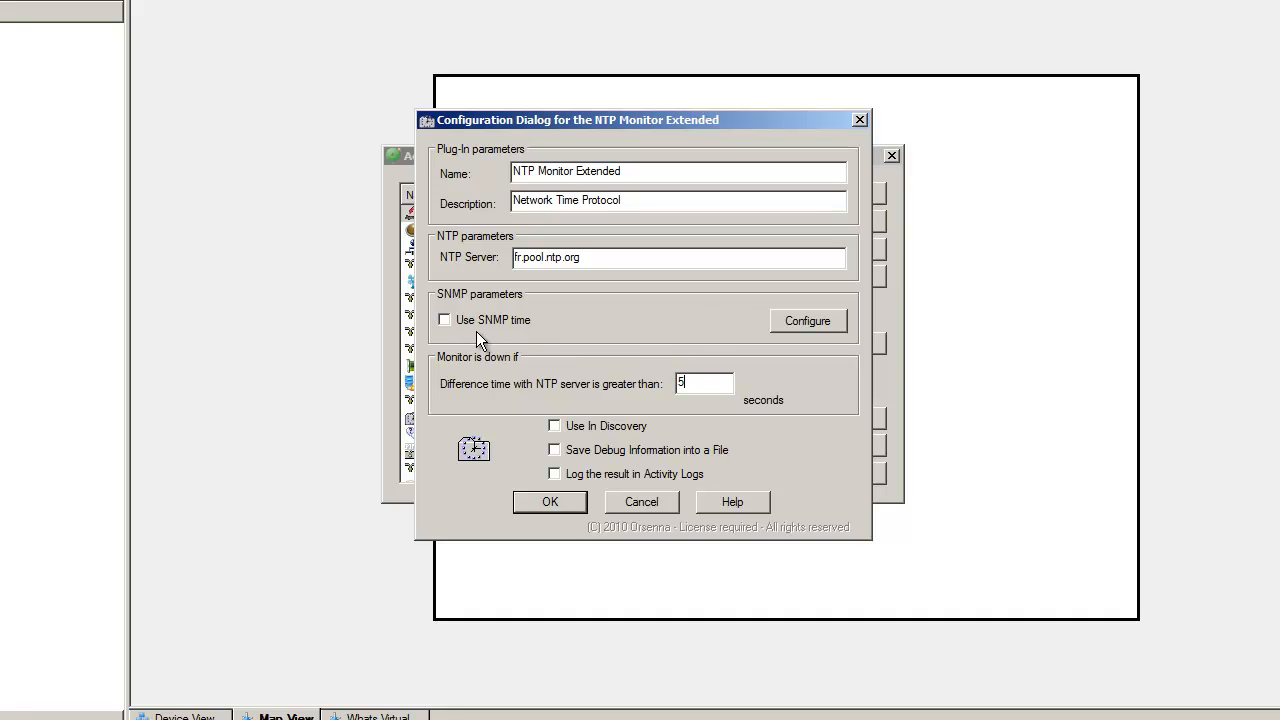
Enable Use SNMP time and go to its SNMP configuration
left_click(444, 320)
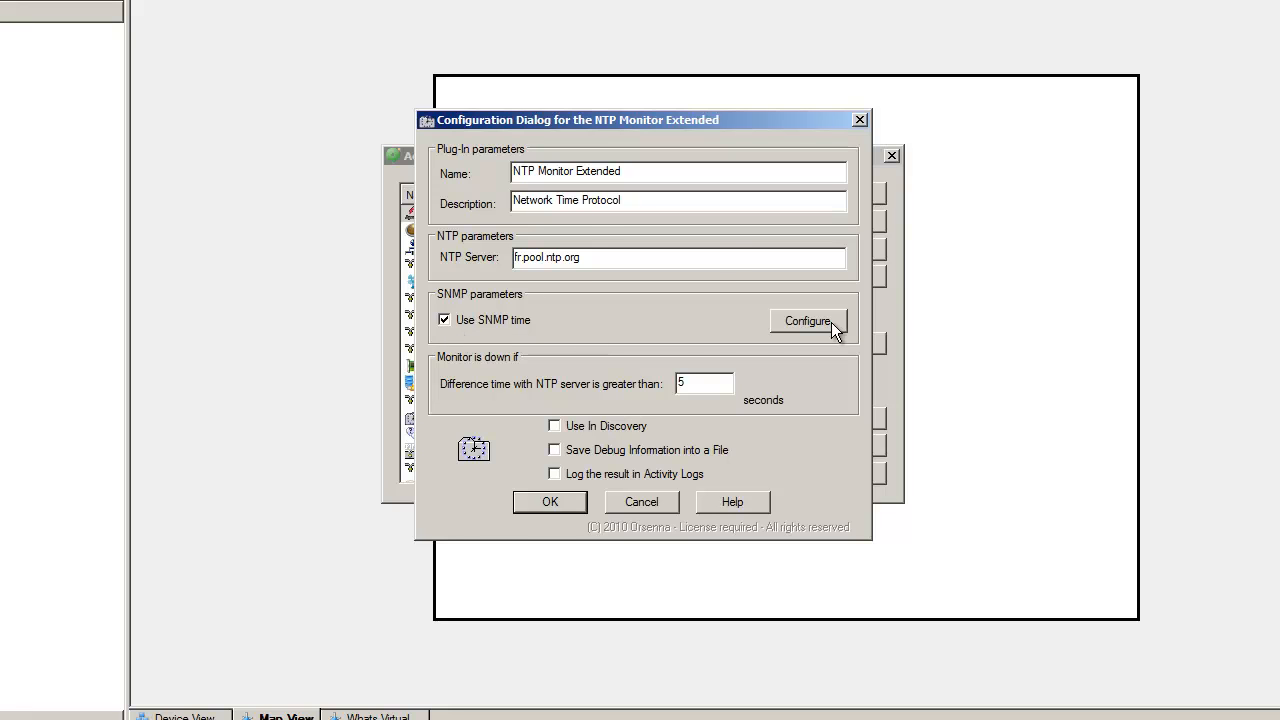
left_click(808, 320)
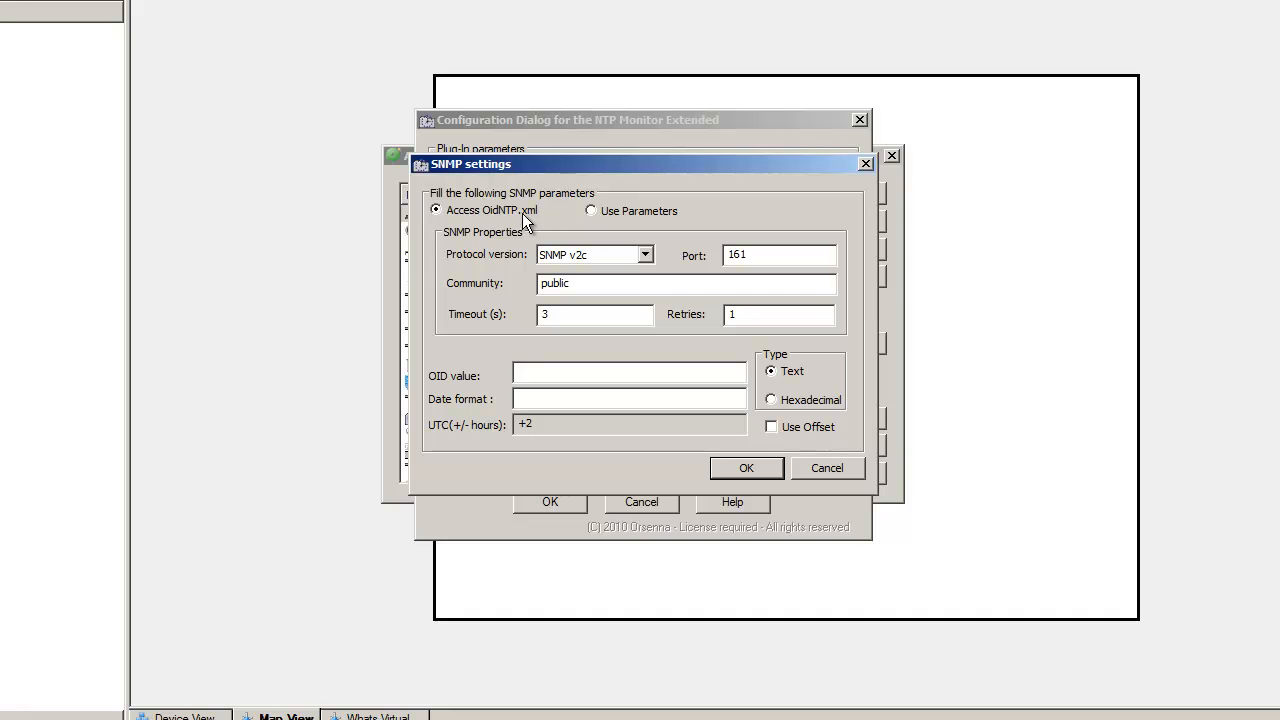
Toggle between Use Parameters and Access OidNTP.xml, landing in the Date format field
left_click(592, 210)
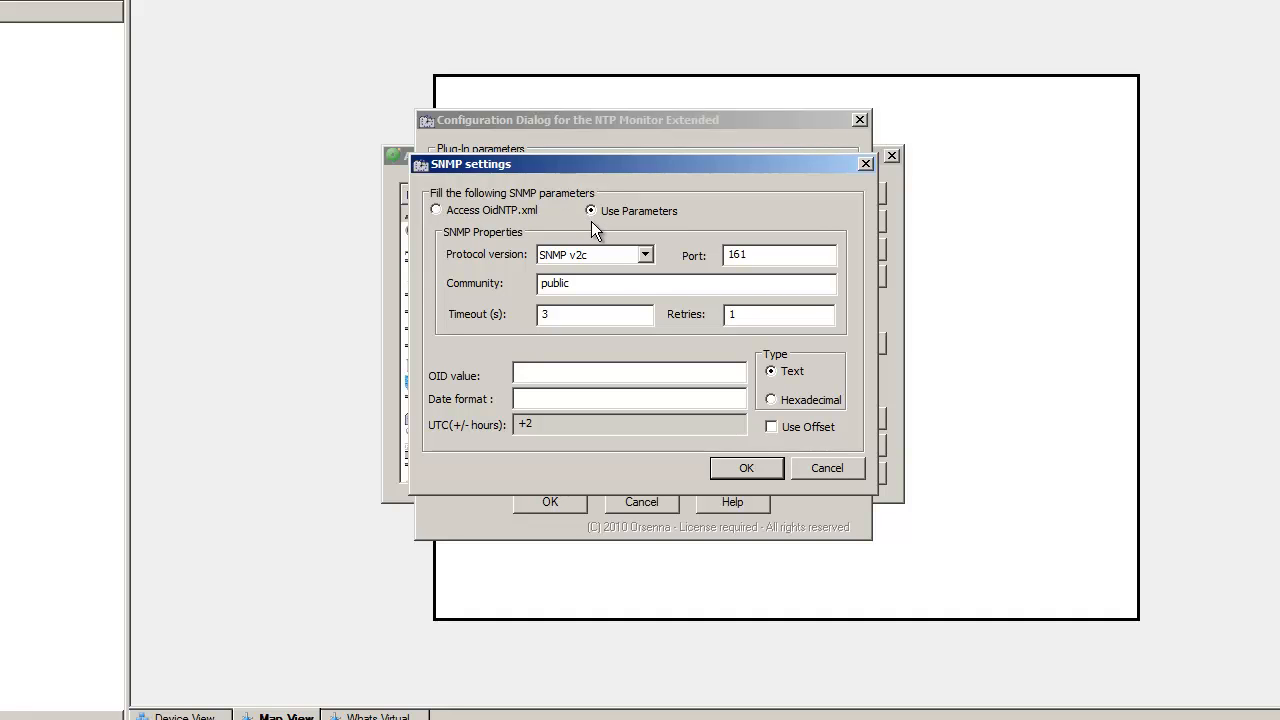
left_click(628, 372)
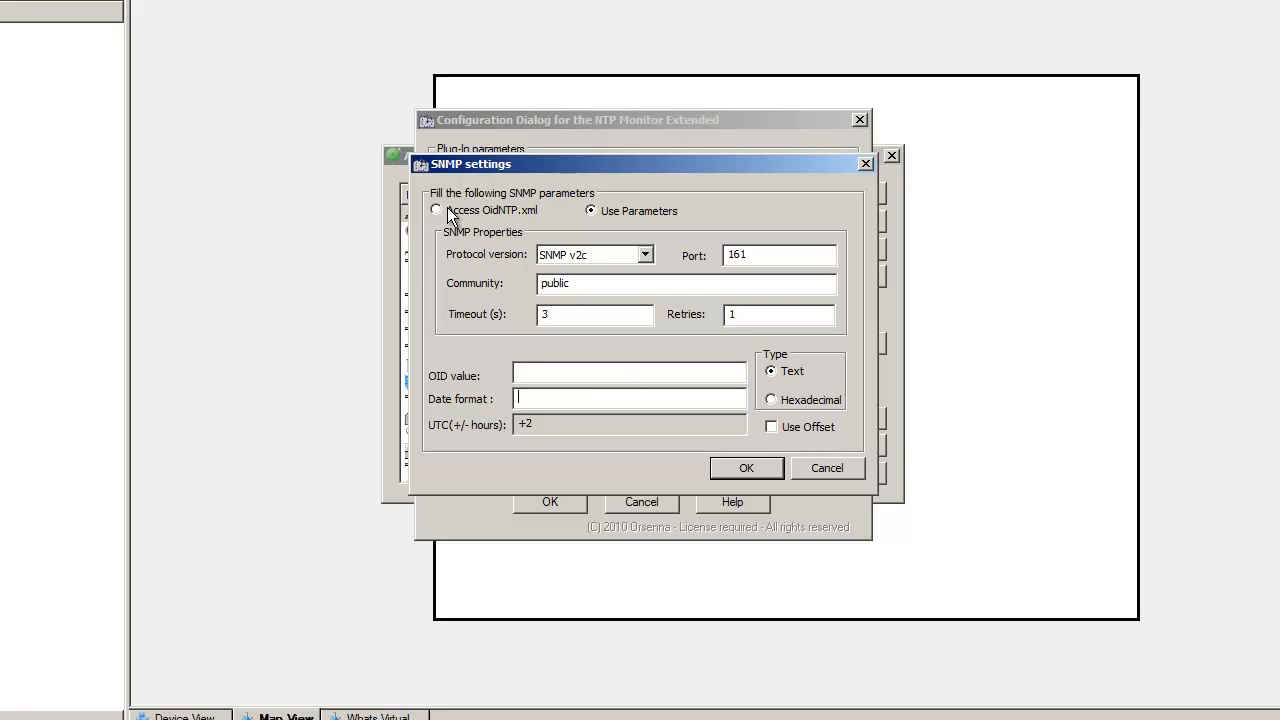
left_click(436, 210)
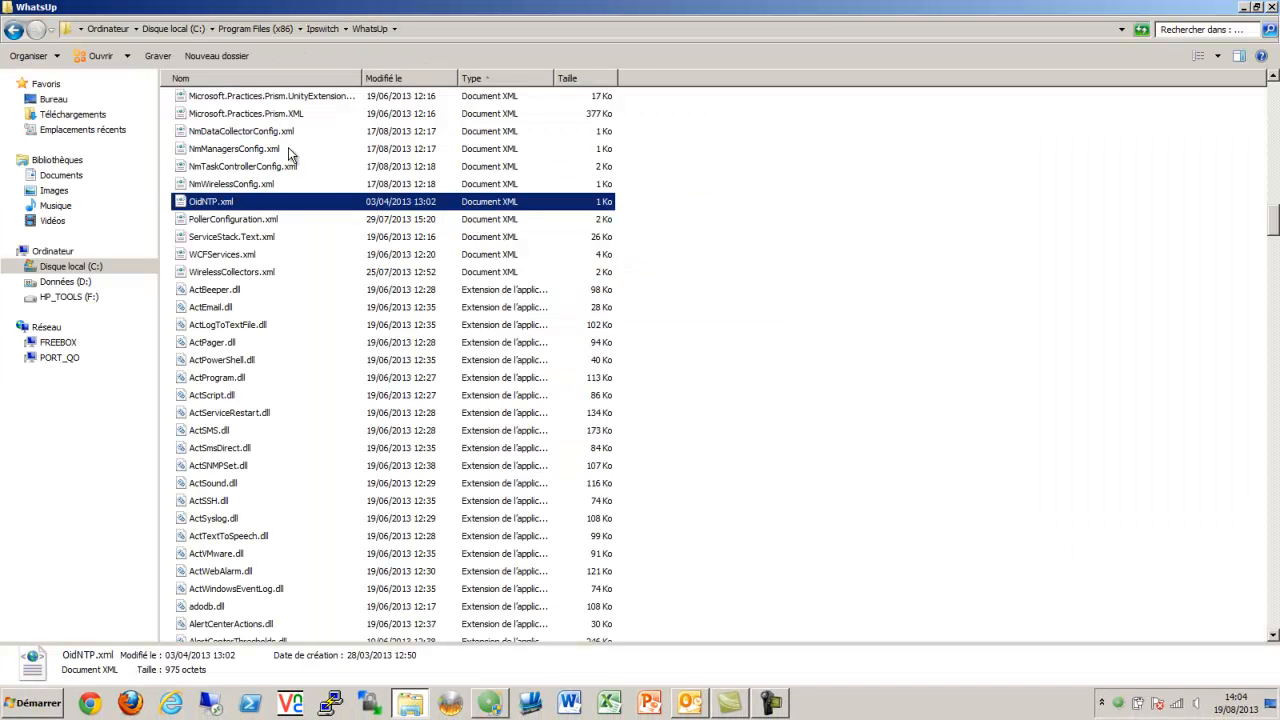
Open OidNTP.xml from the WhatsUp installation folder in Notepad++
right_click(204, 200)
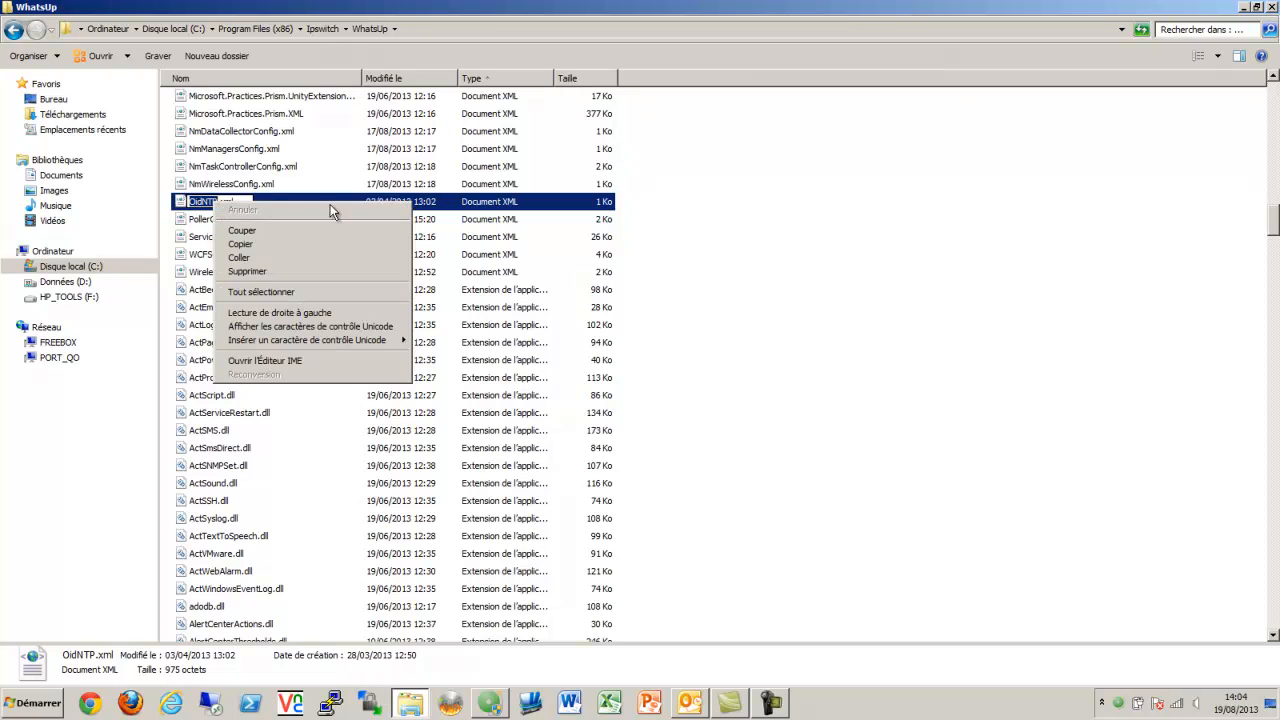
right_click(200, 200)
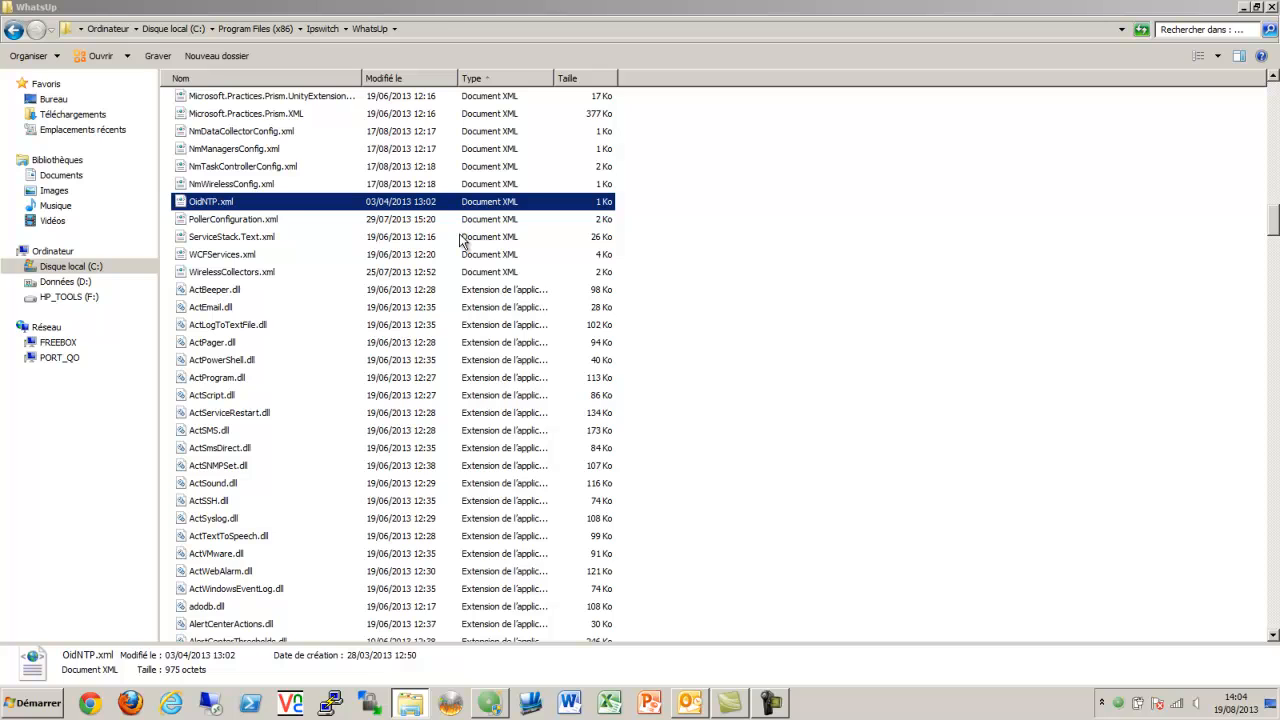
double_click(210, 200)
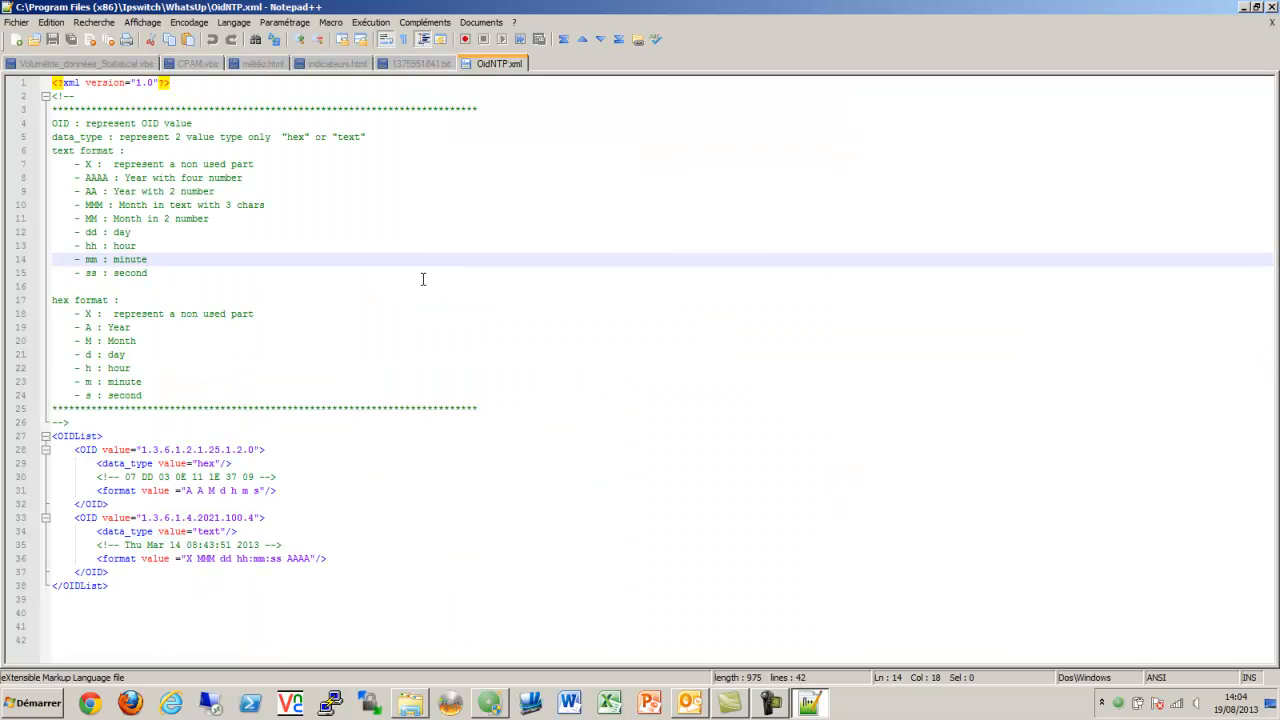
mouse_move(168, 596)
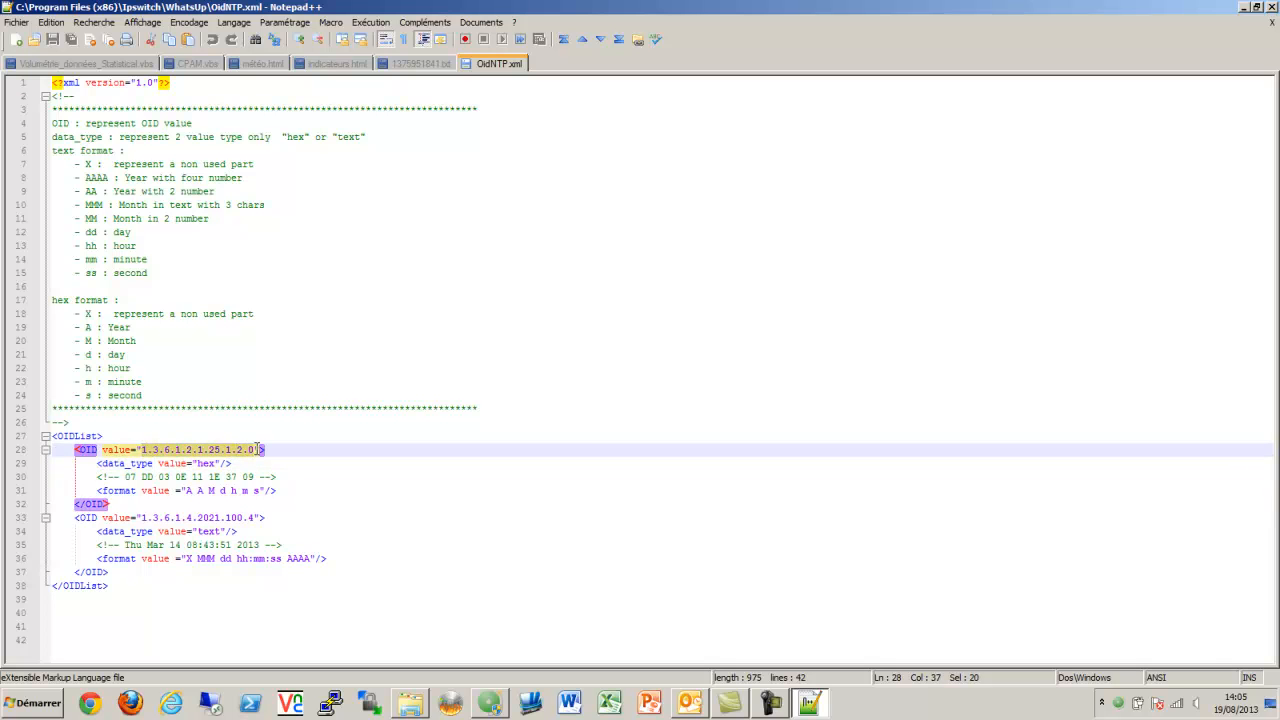
Copy the OID value 1.3.6.1.2.1.25.1.2.0 from OidNTP.xml via Copier
left_click(200, 464)
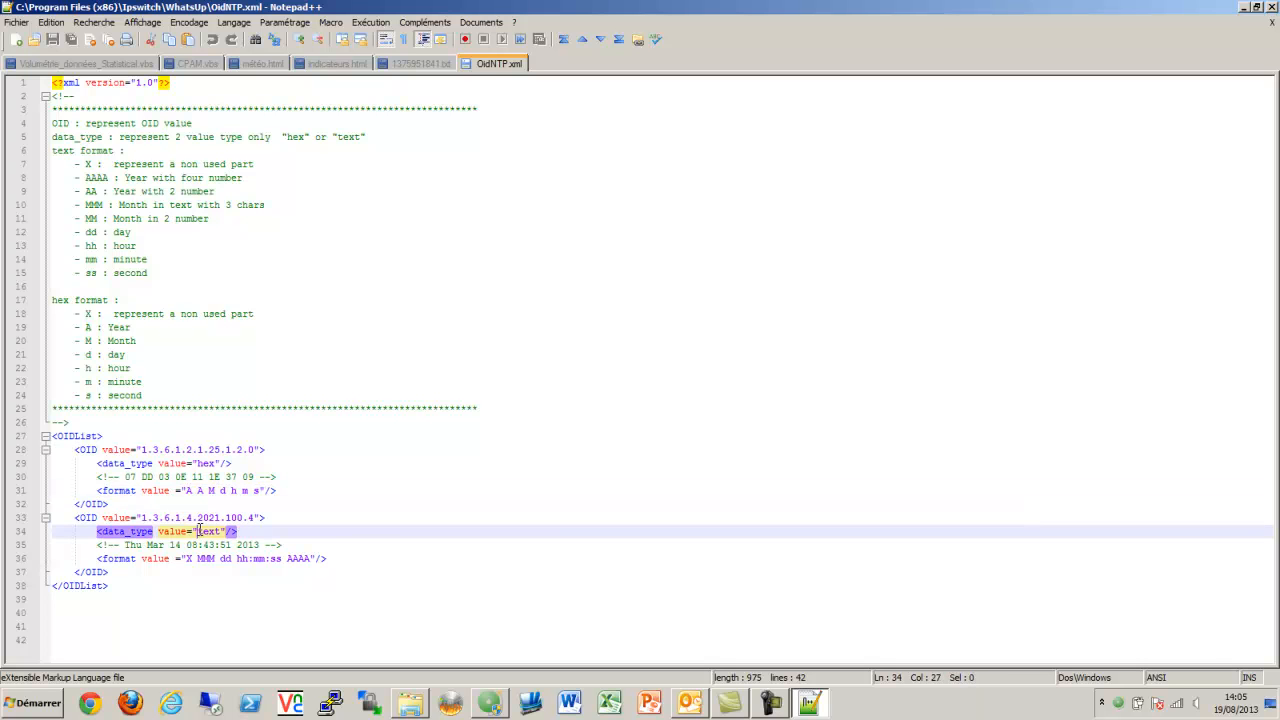
left_click(212, 558)
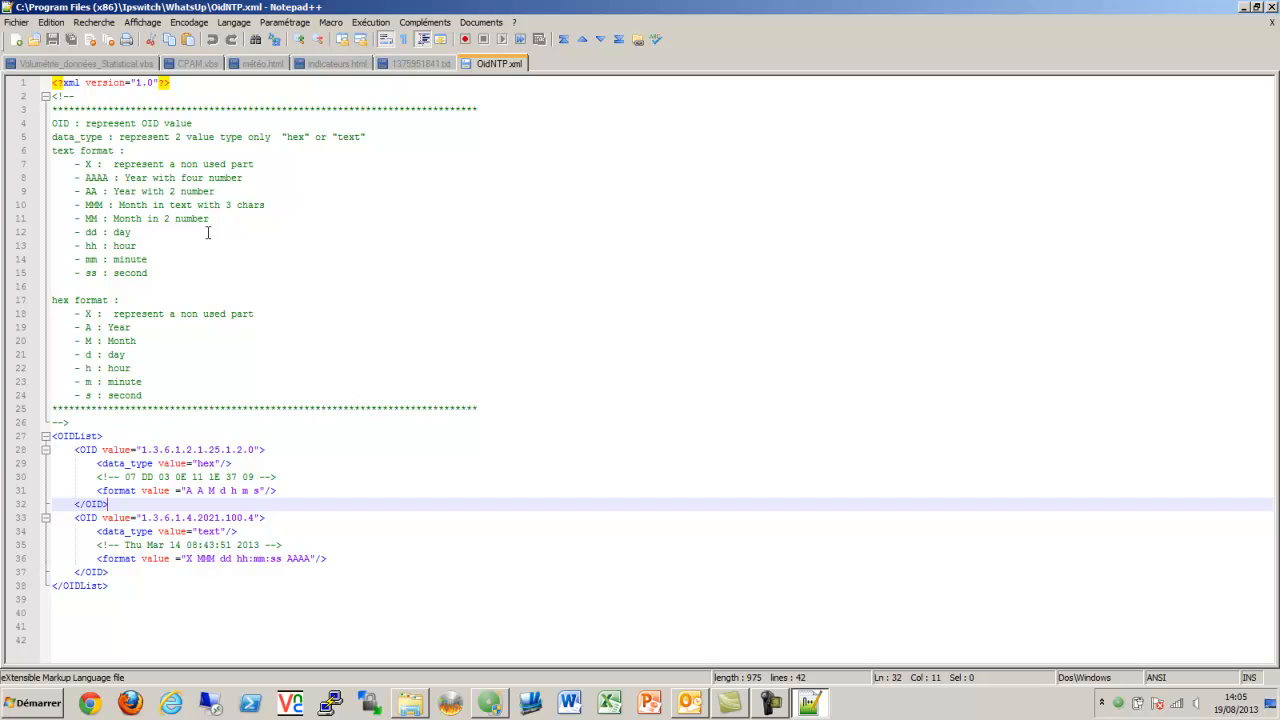
mouse_move(156, 380)
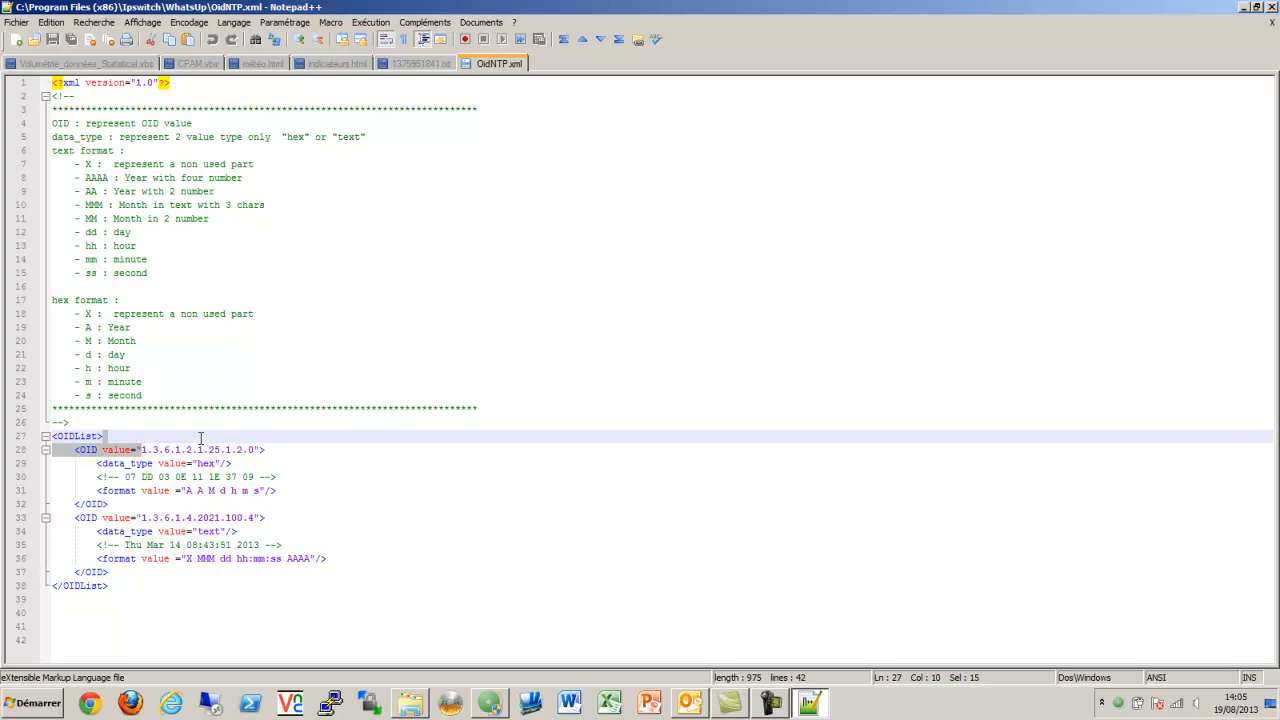
right_click(180, 450)
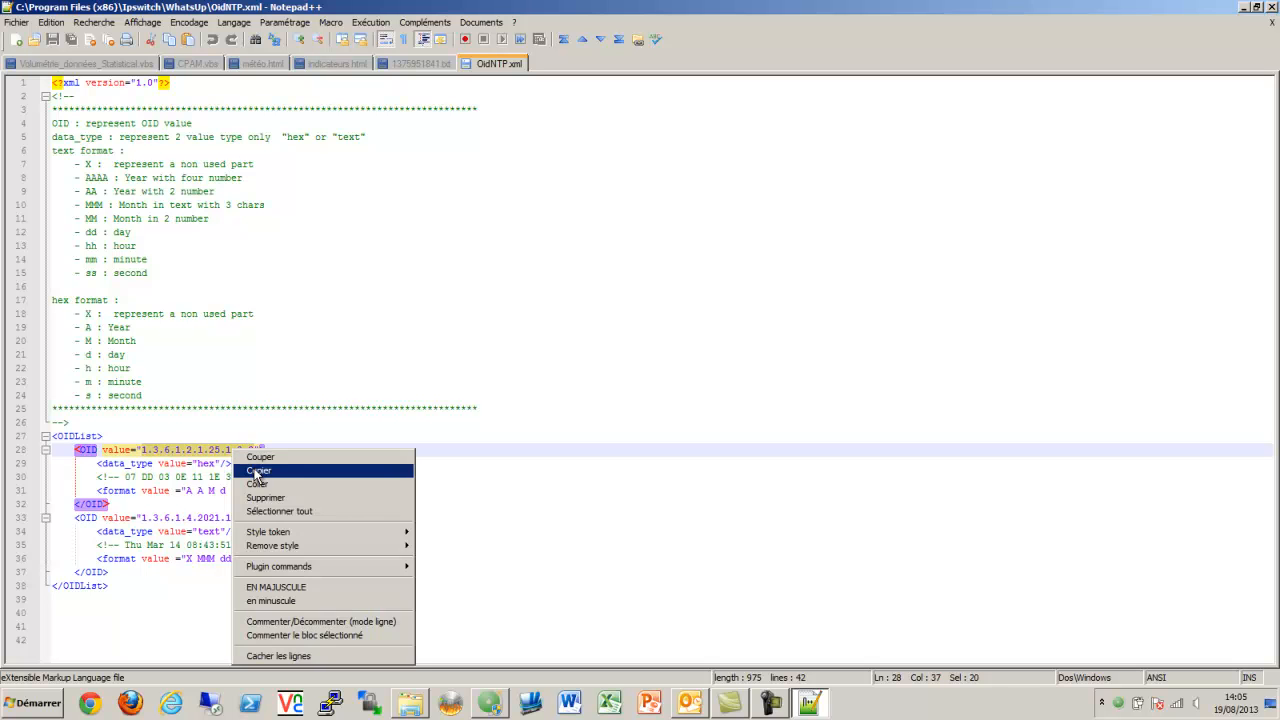
left_click(260, 470)
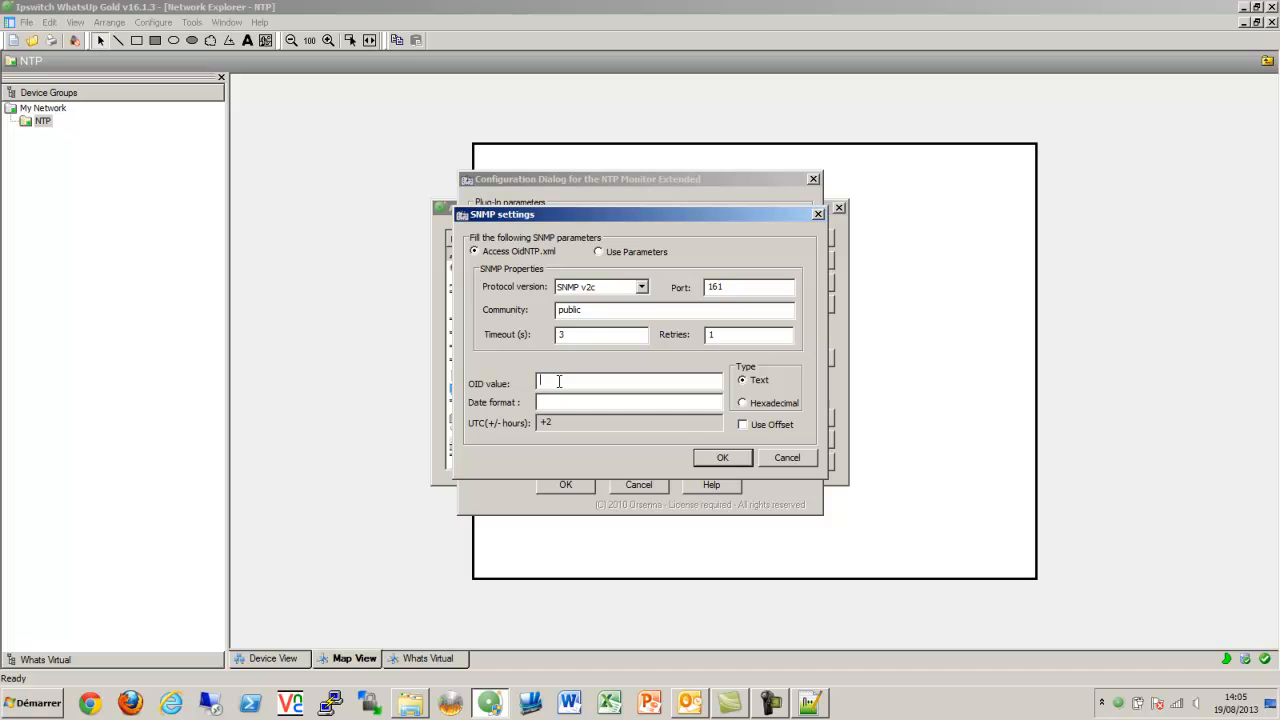
Fill OID 1.3.6.1.2.1.25.1.2.0, hex date format with offset, choose Use Parameters and save
right_click(624, 380)
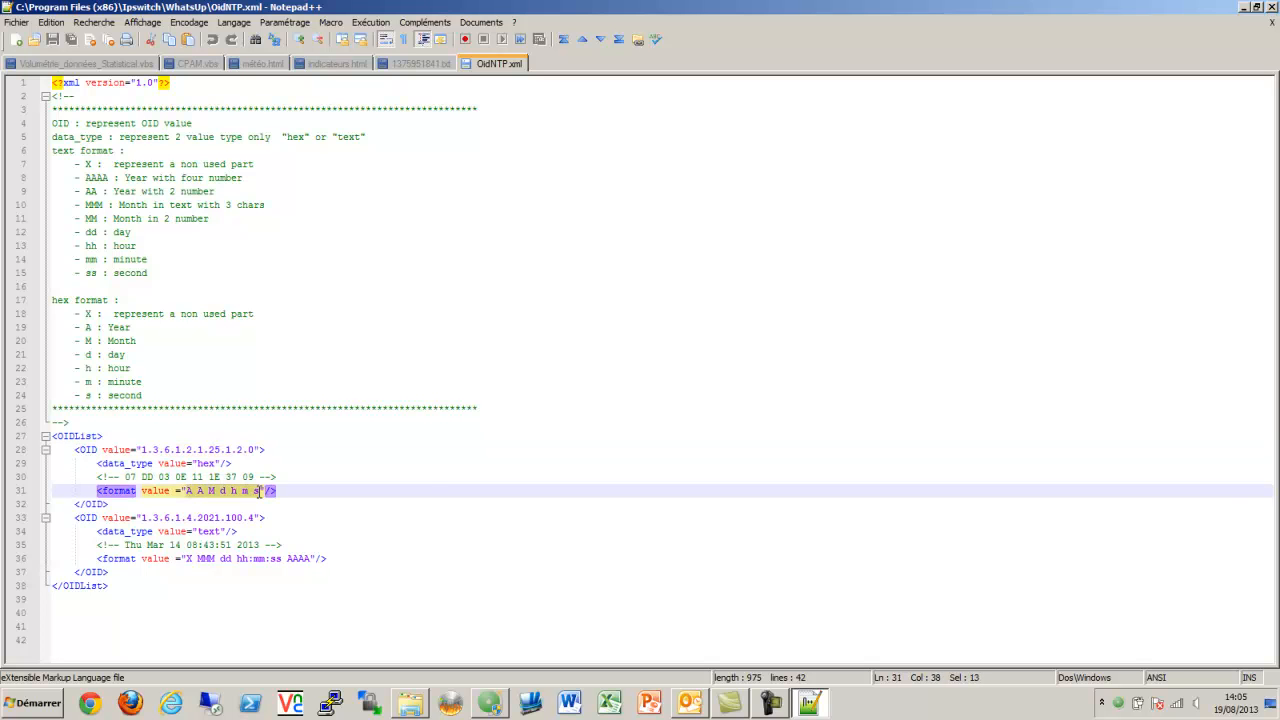
right_click(258, 492)
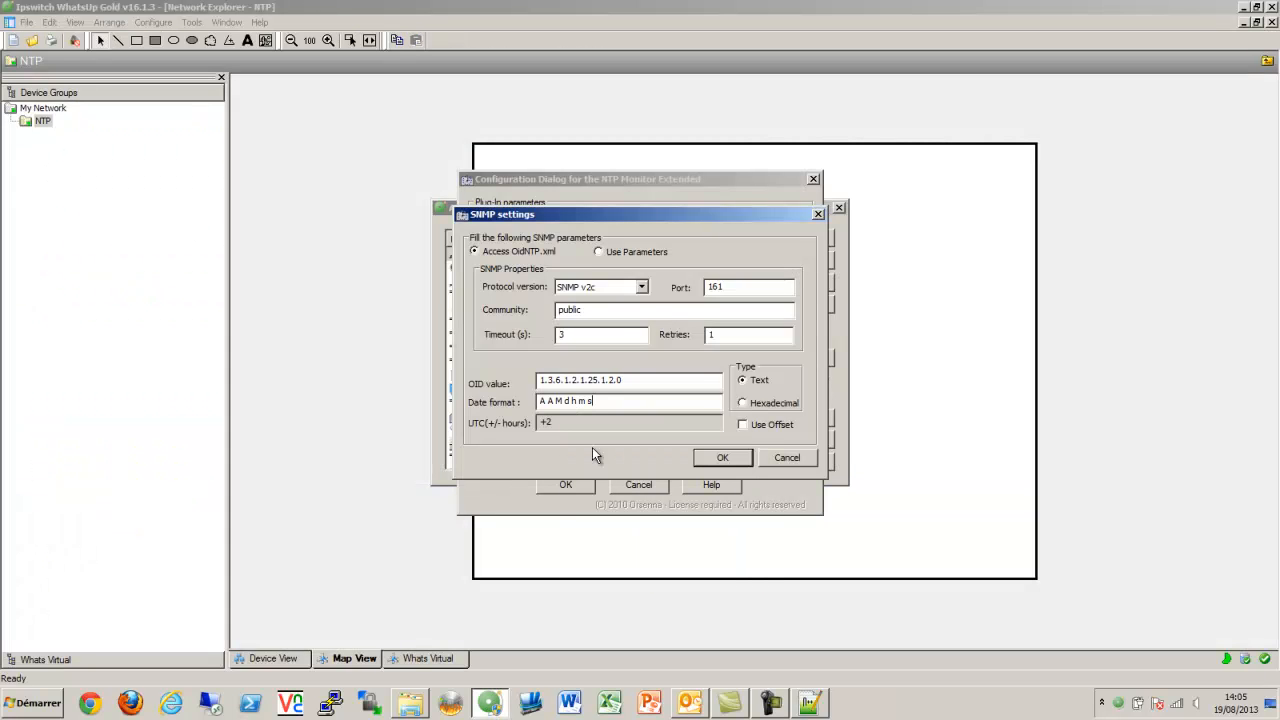
mouse_move(518, 438)
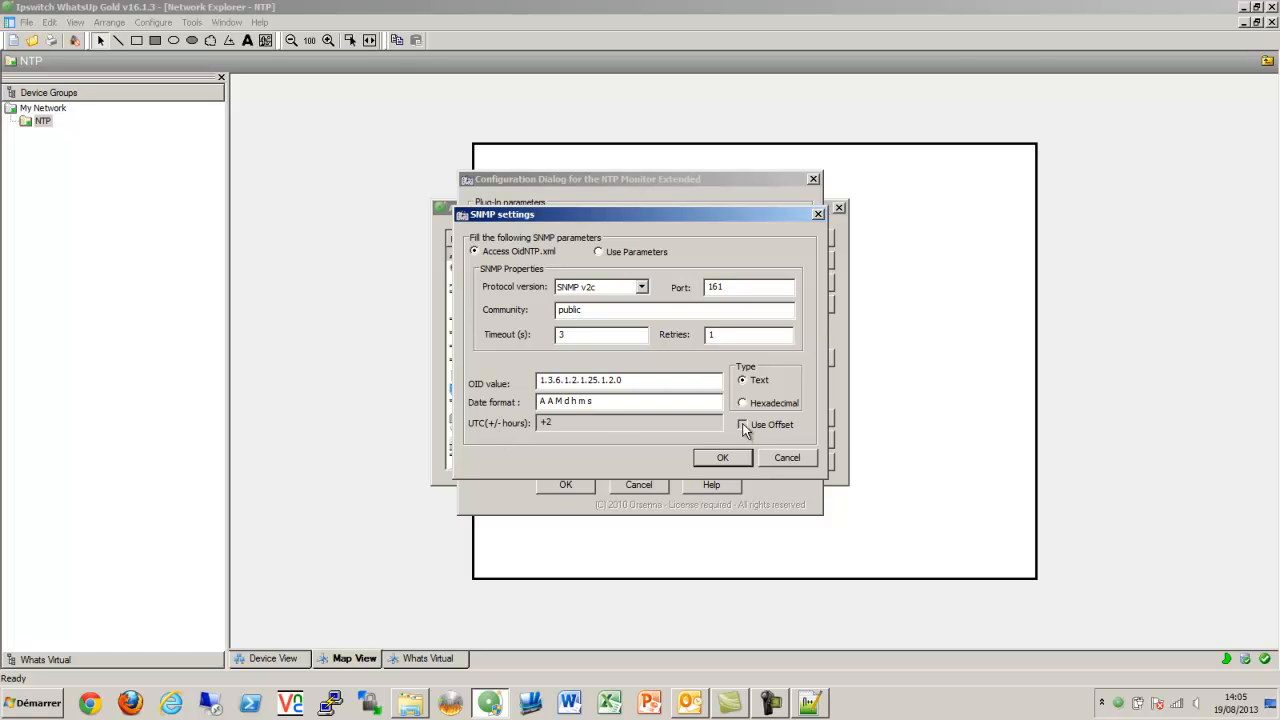
left_click(742, 424)
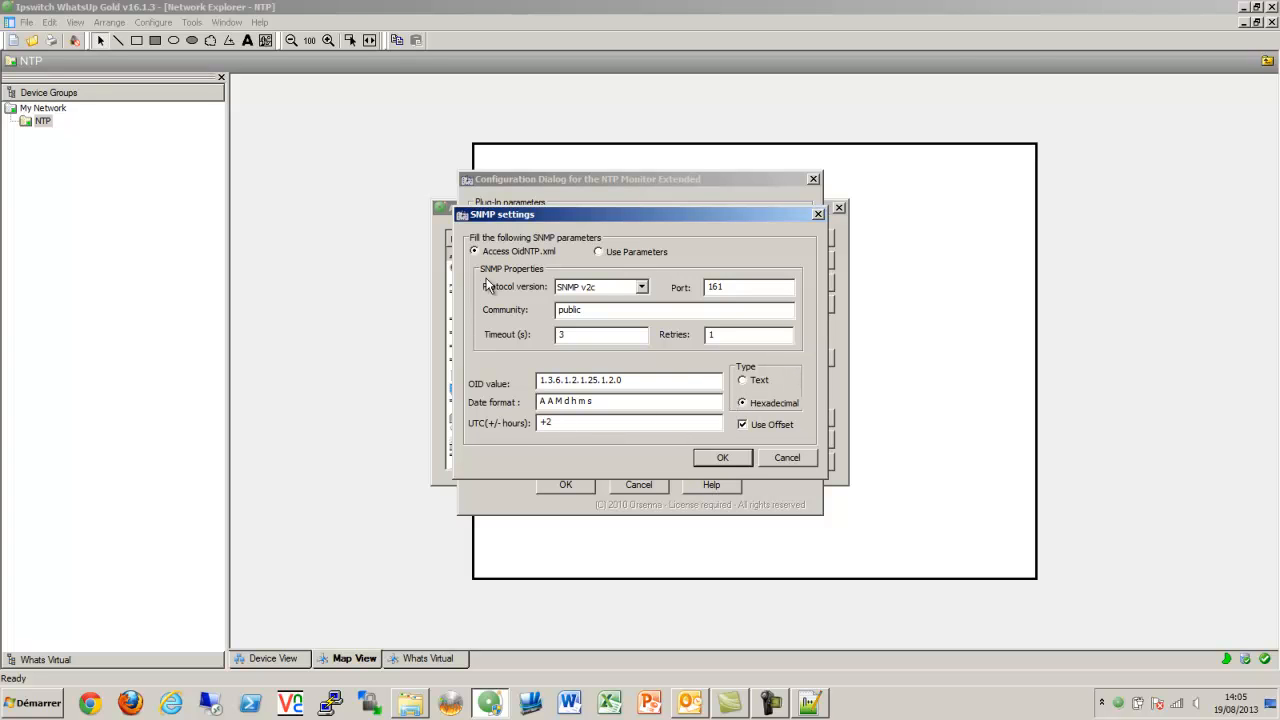
left_click(596, 252)
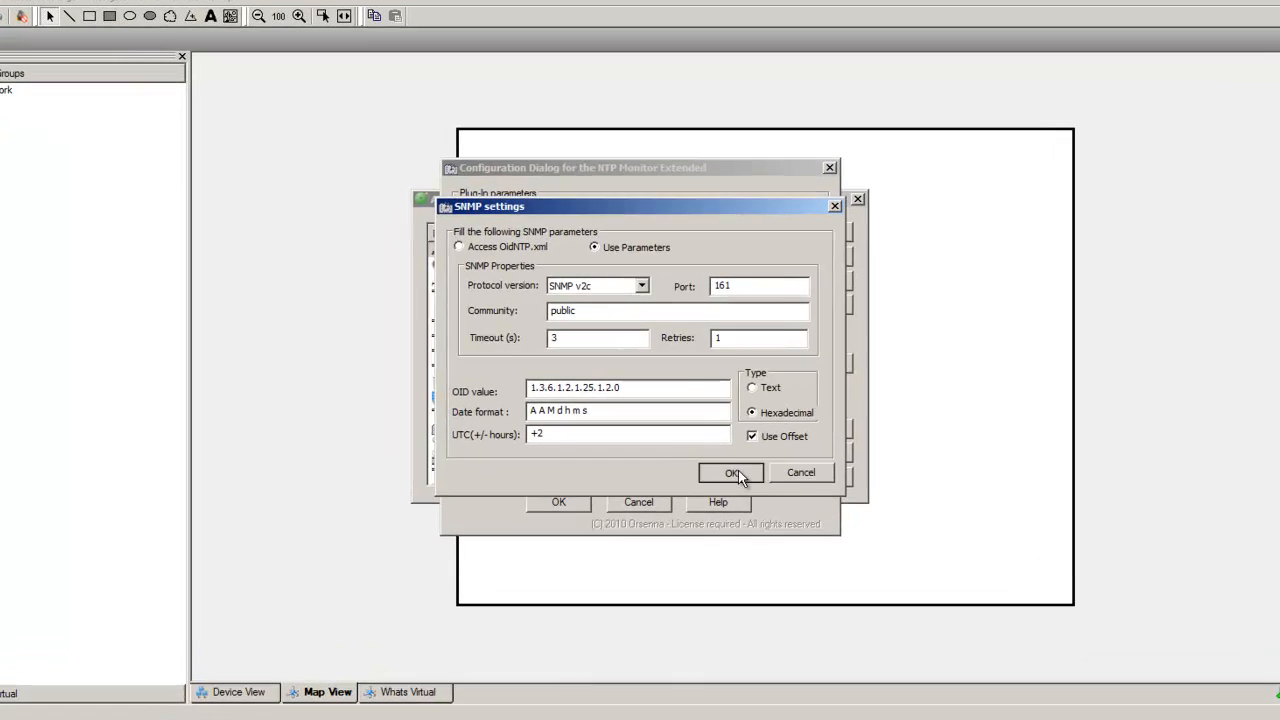
left_click(730, 472)
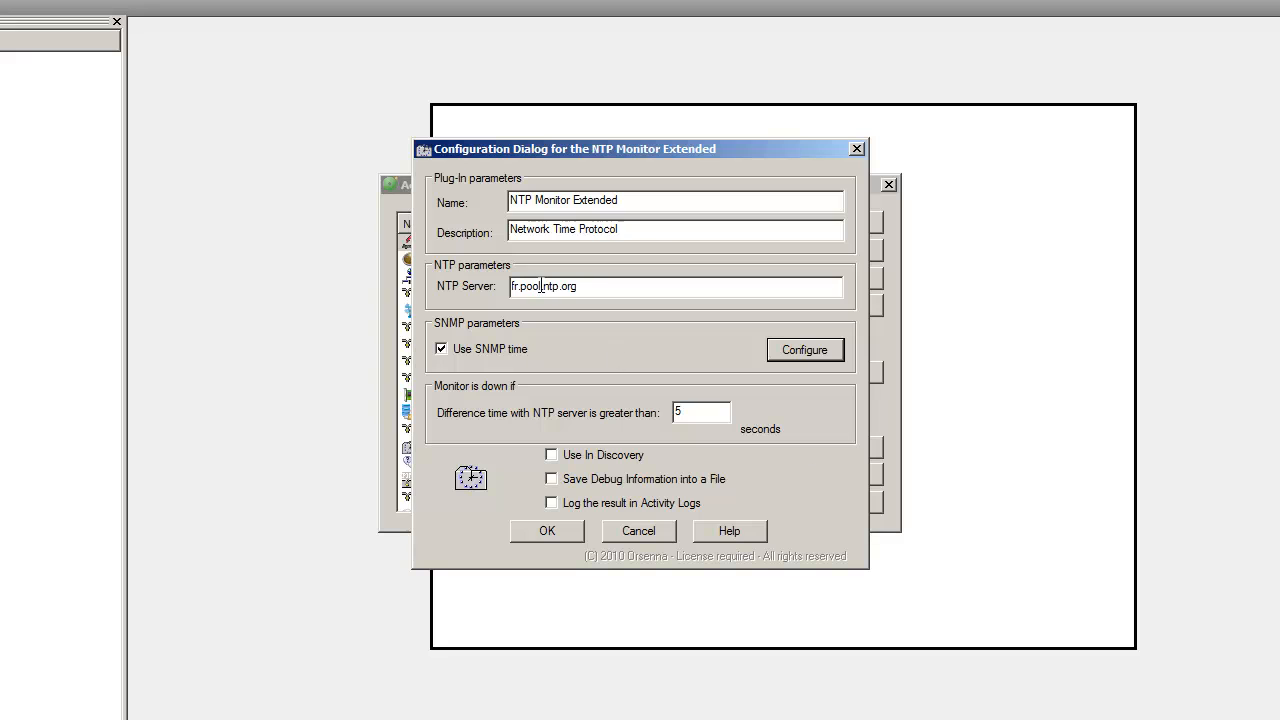
Rename the monitor to NTP SNMP Monitor and save it to the library
double_click(576, 200)
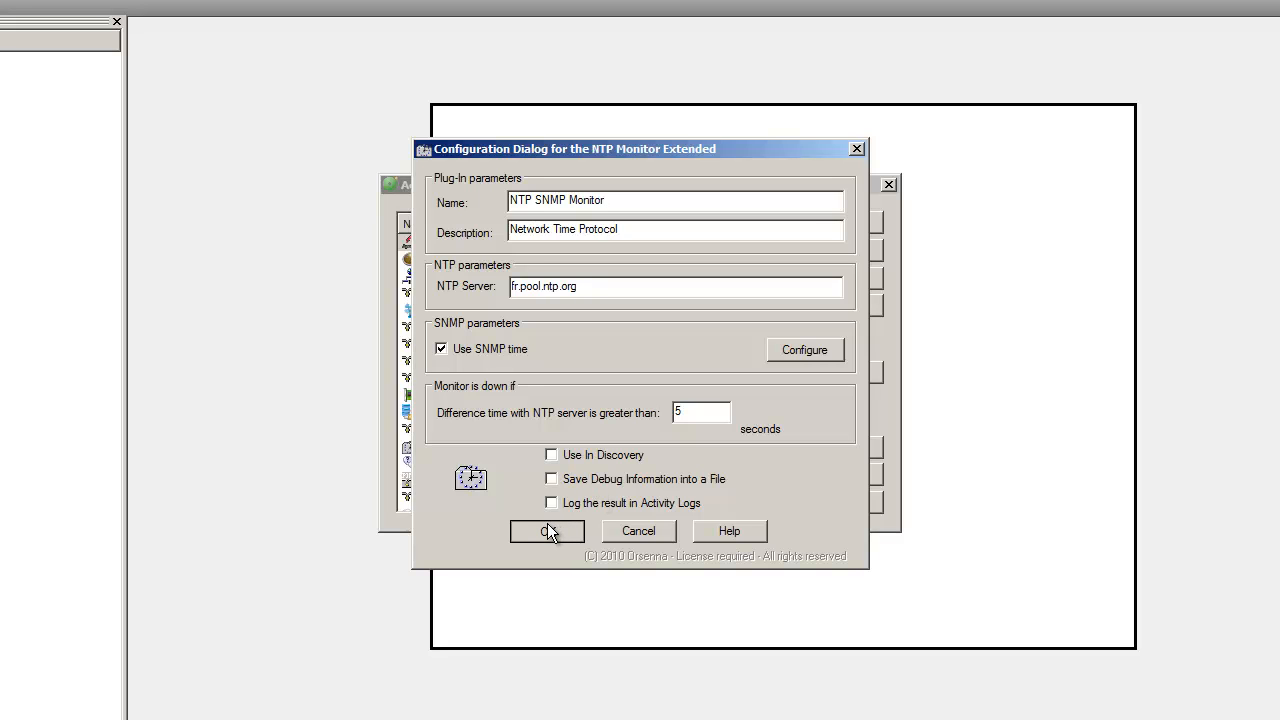
left_click(546, 532)
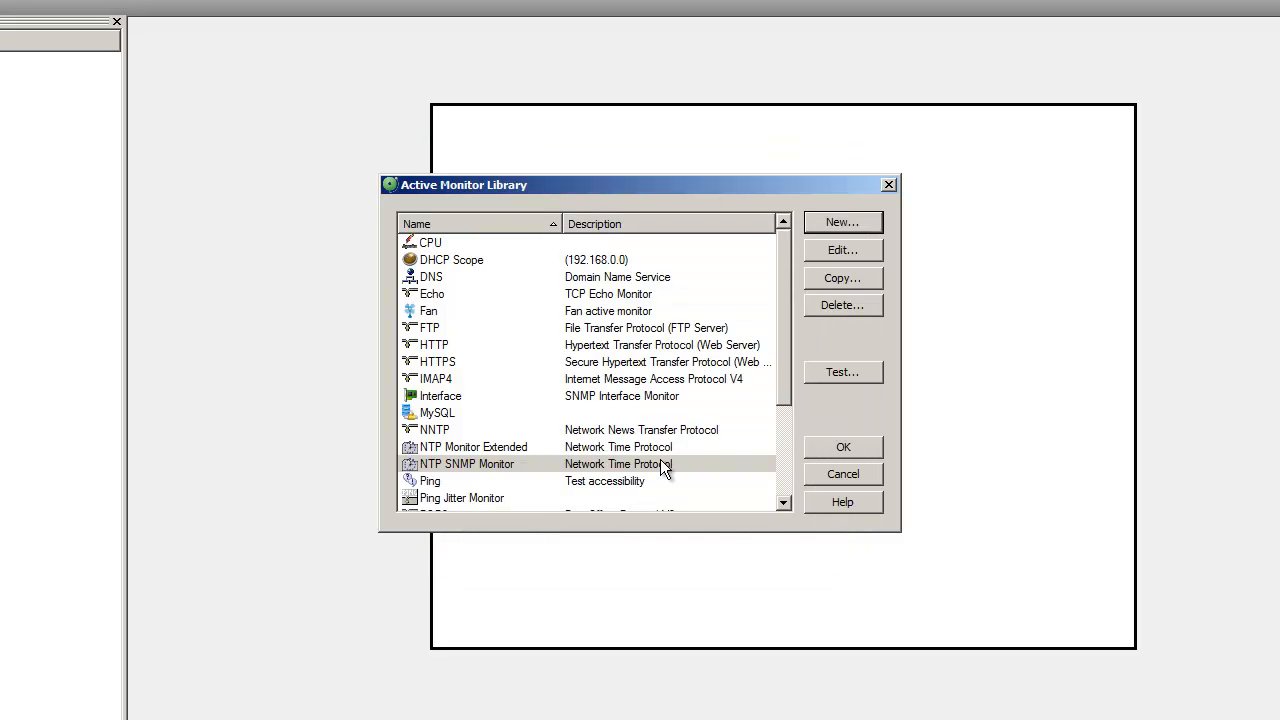
Test NTP SNMP Monitor against the device and review the 28-second difference details
left_click(844, 372)
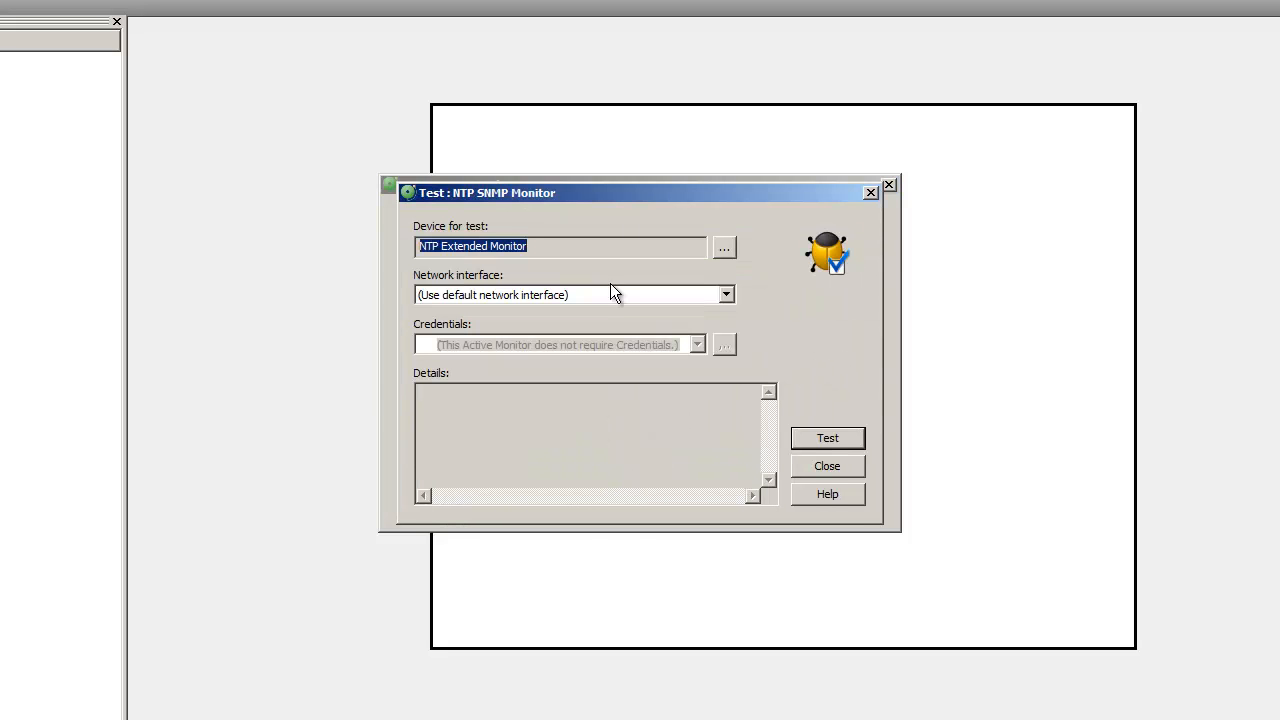
mouse_move(628, 242)
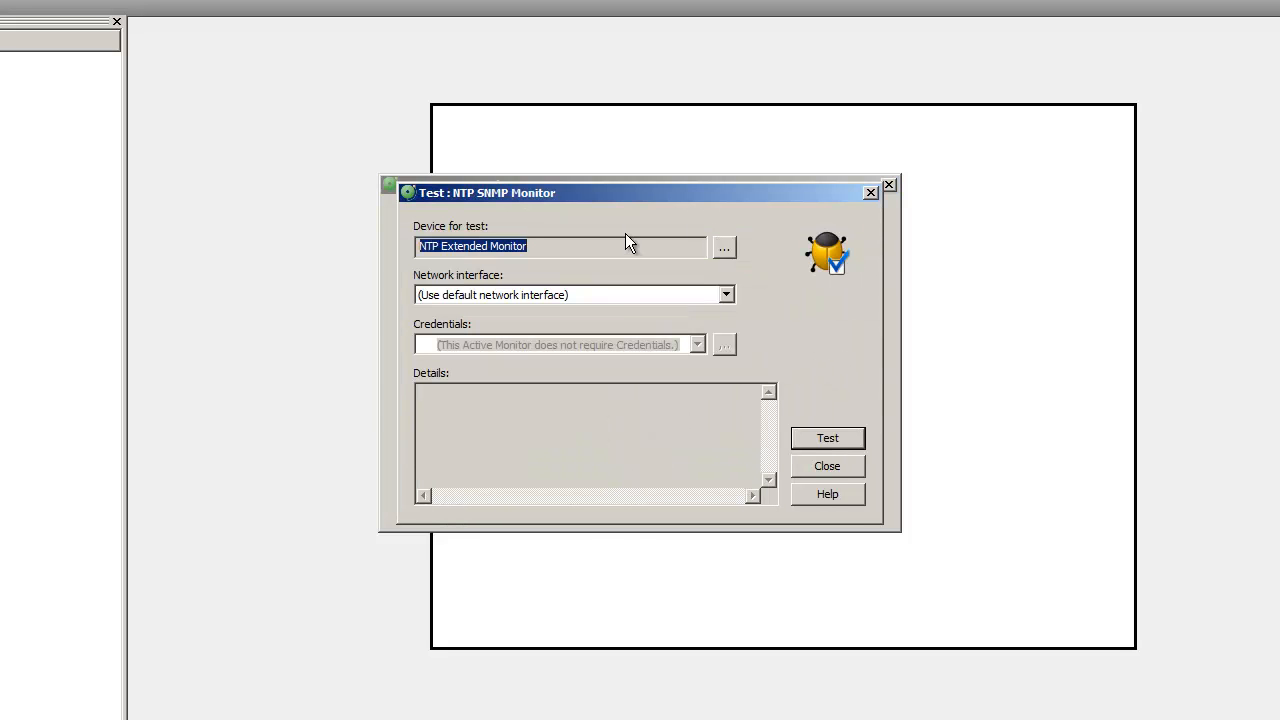
left_click(828, 438)
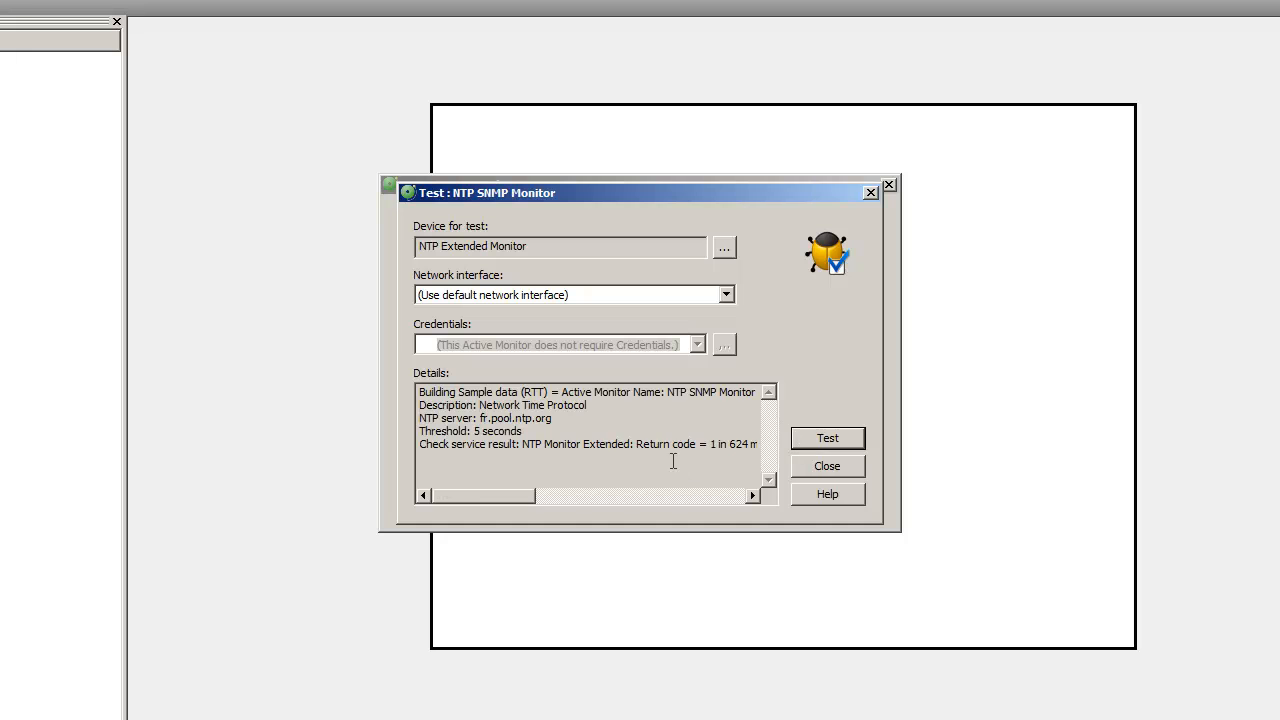
left_click_drag(484, 496, 500, 496)
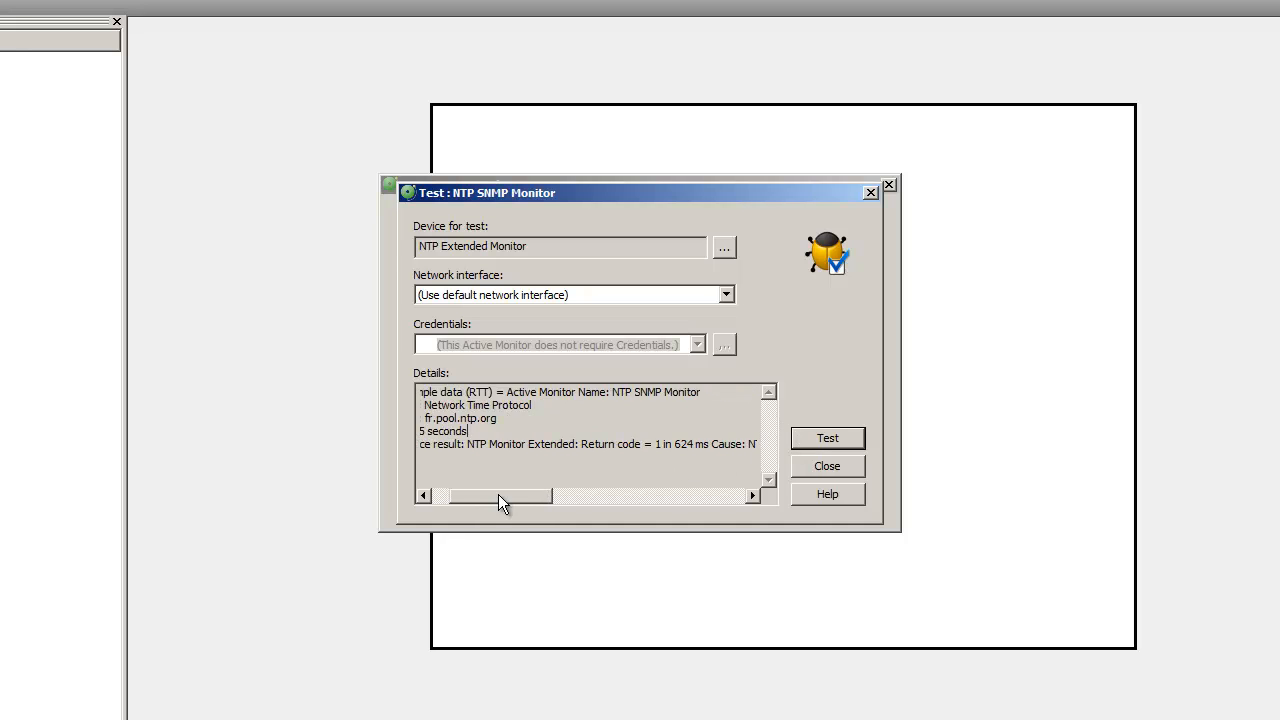
left_click_drag(500, 496, 576, 496)
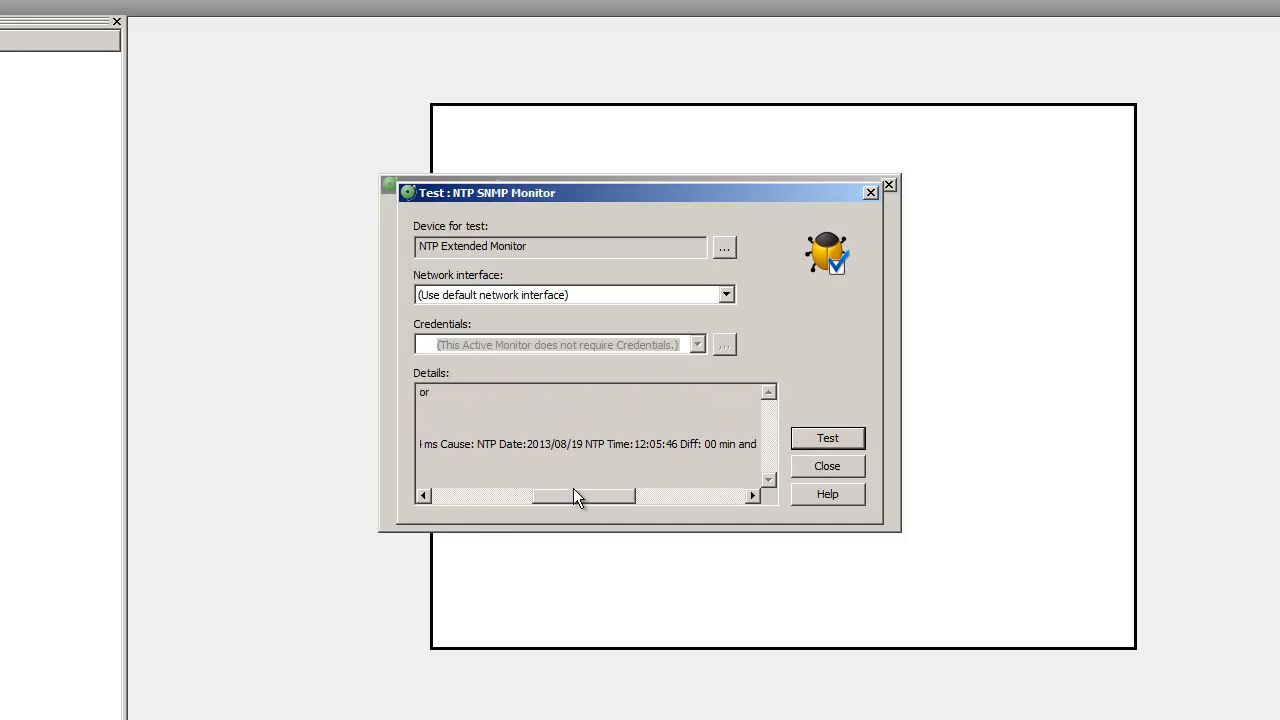
left_click_drag(578, 496, 608, 496)
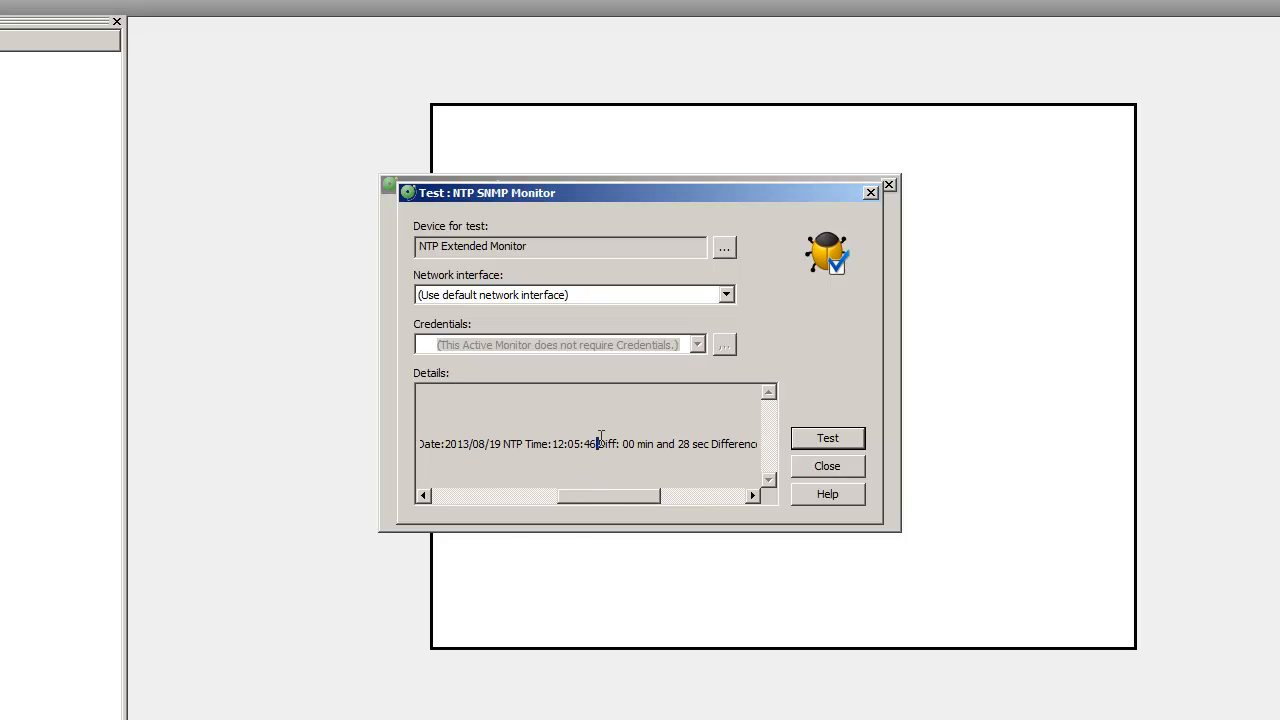
left_click_drag(596, 444, 728, 444)
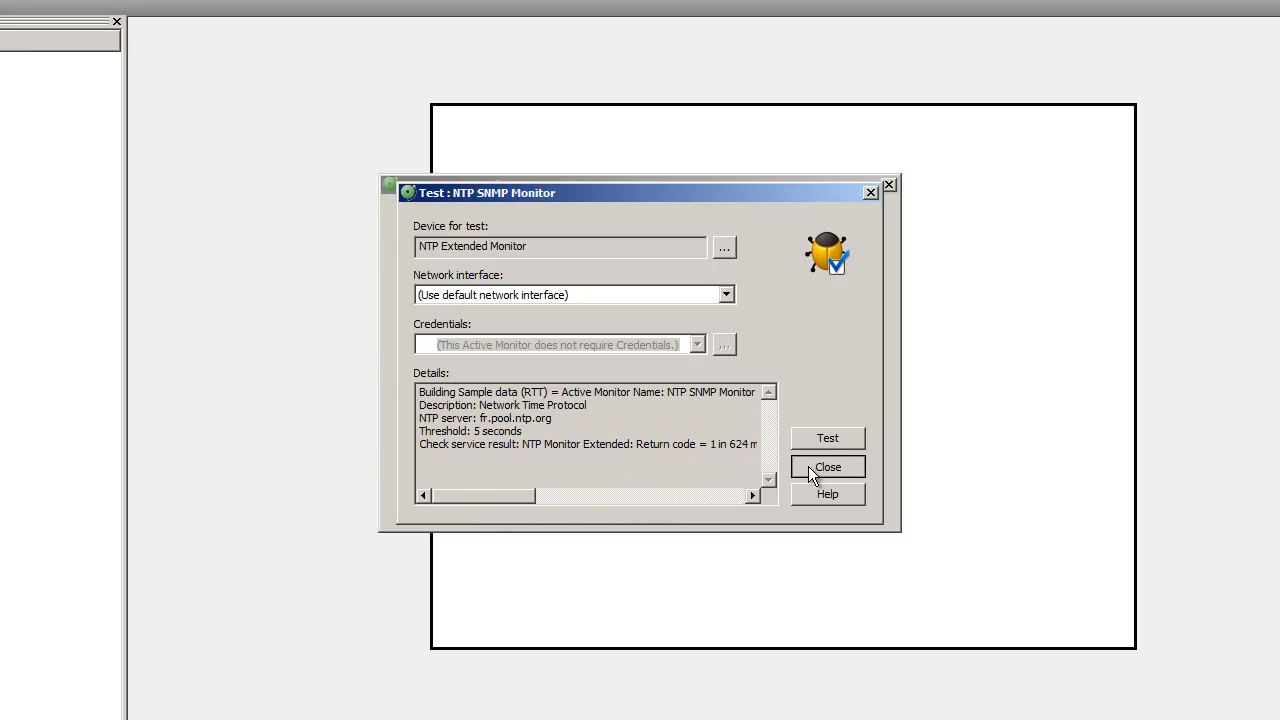
left_click(828, 466)
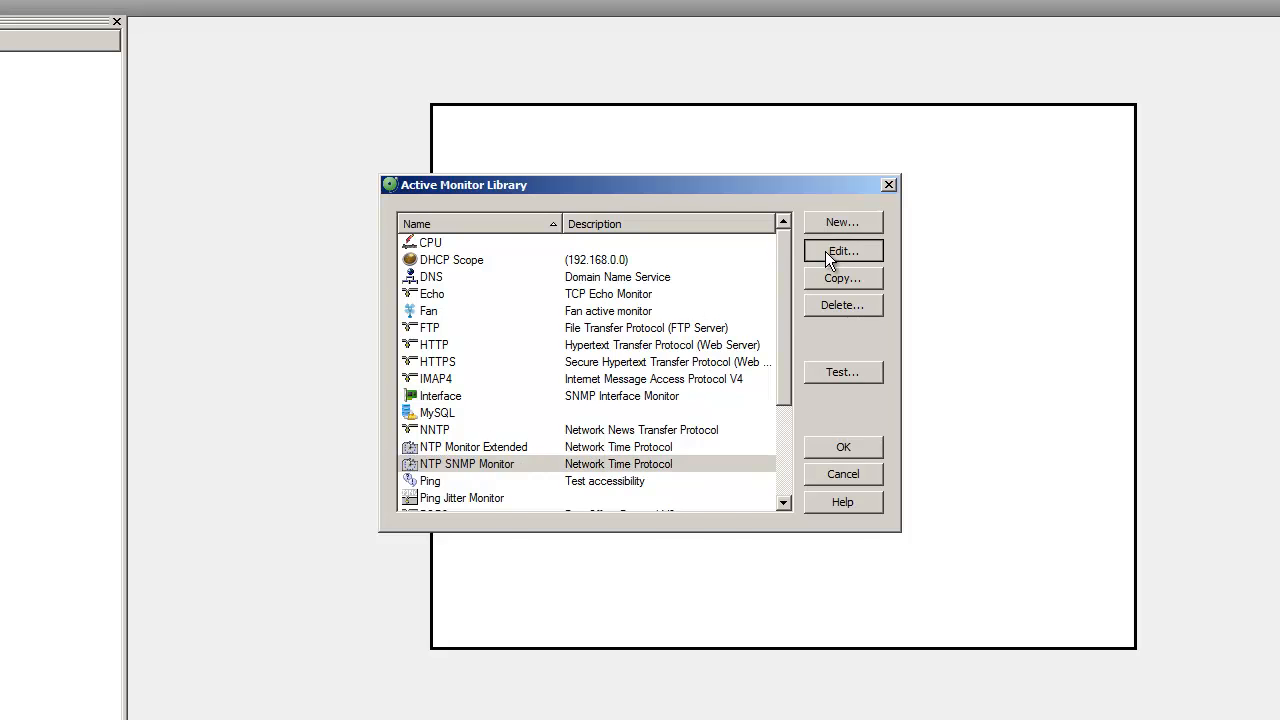
Run the NTP SNMP Monitor test a second time
left_click(844, 252)
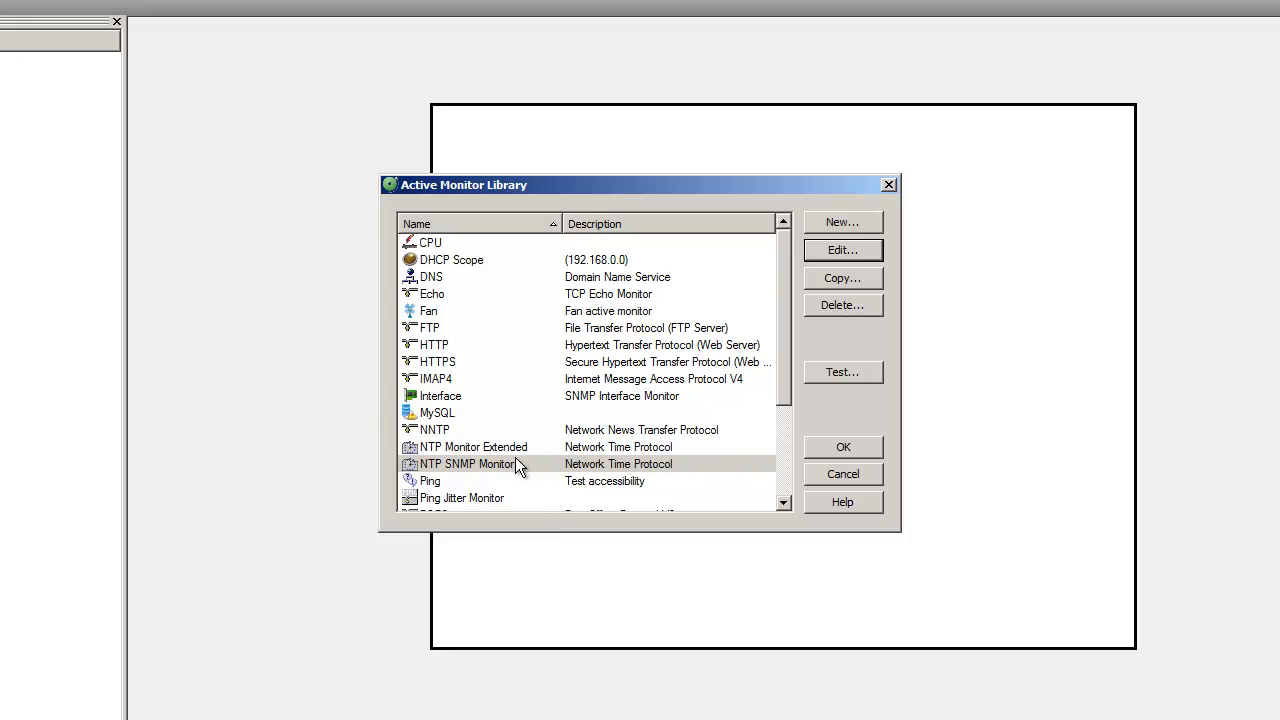
left_click(844, 372)
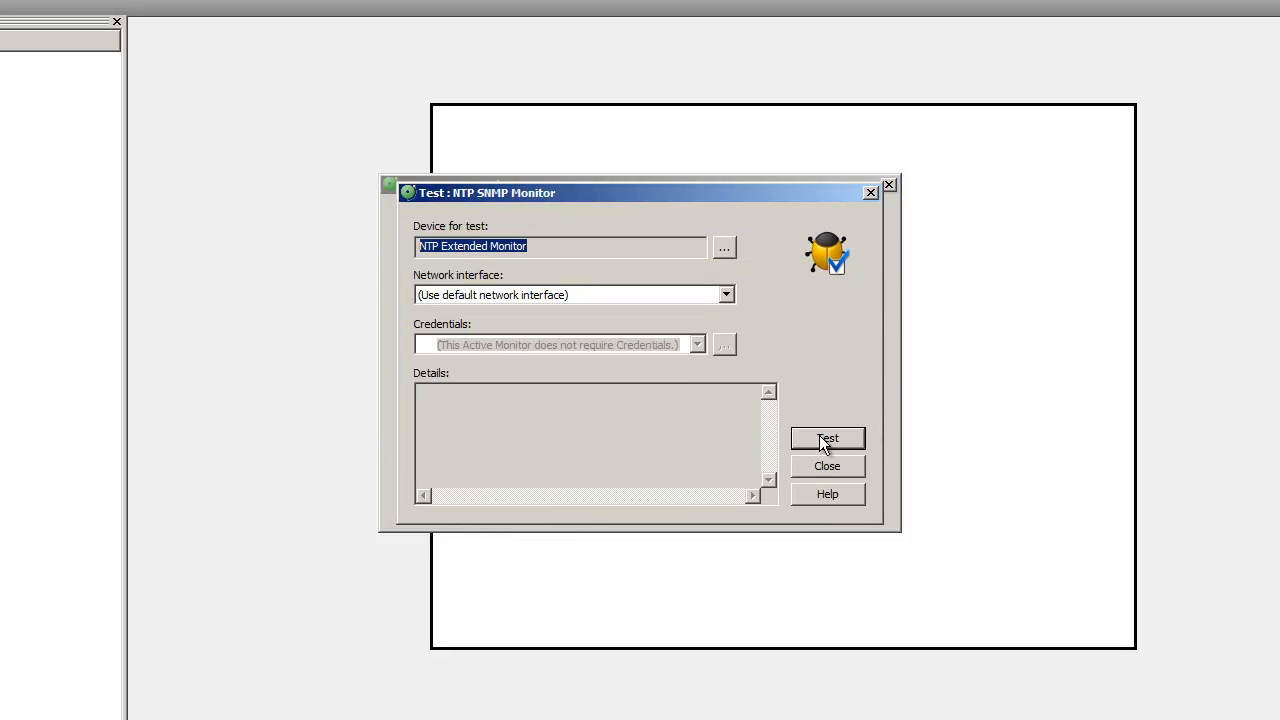
left_click(828, 438)
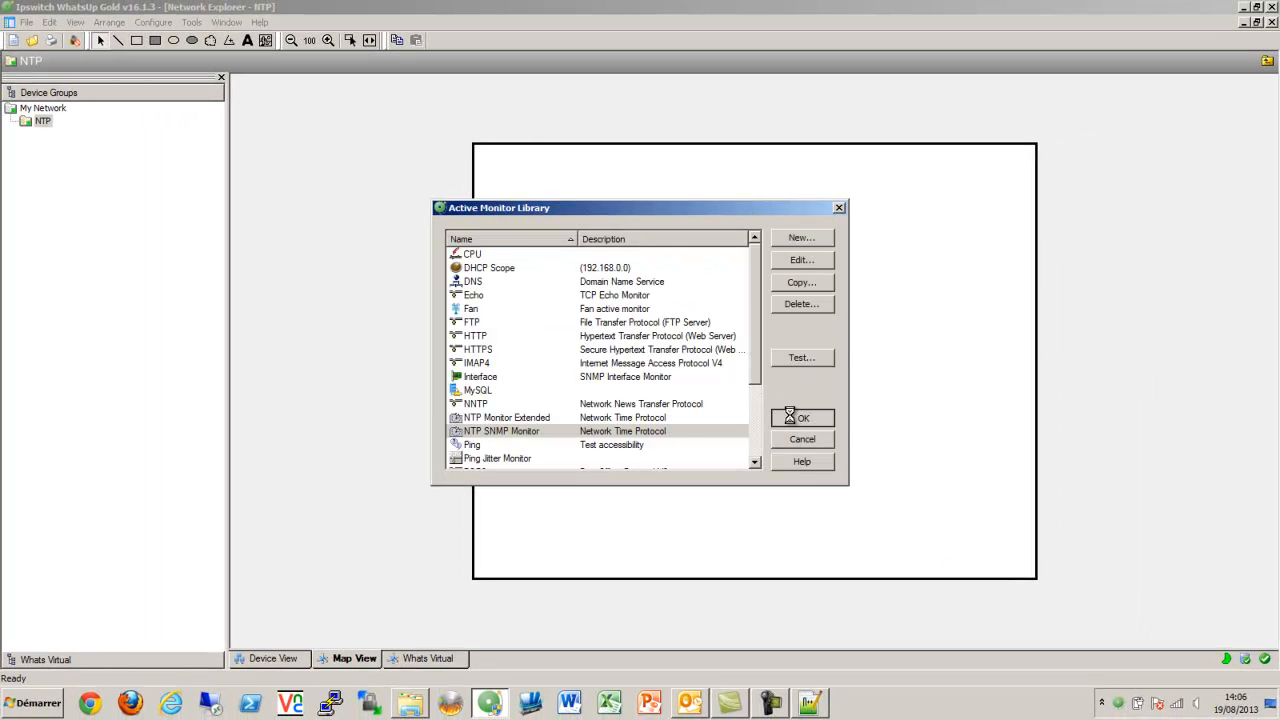
Attach NTP SNMP Monitor to the NTP Extended Monitor device's active monitors and save
left_click(802, 418)
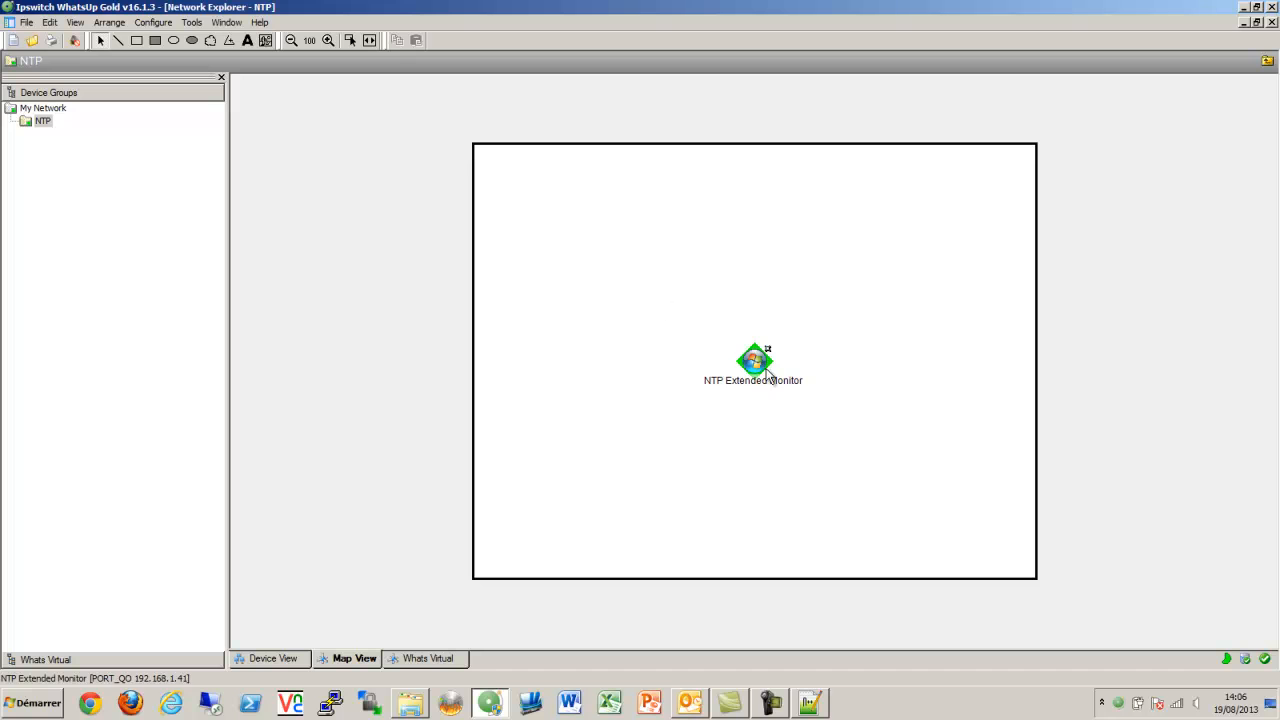
double_click(752, 360)
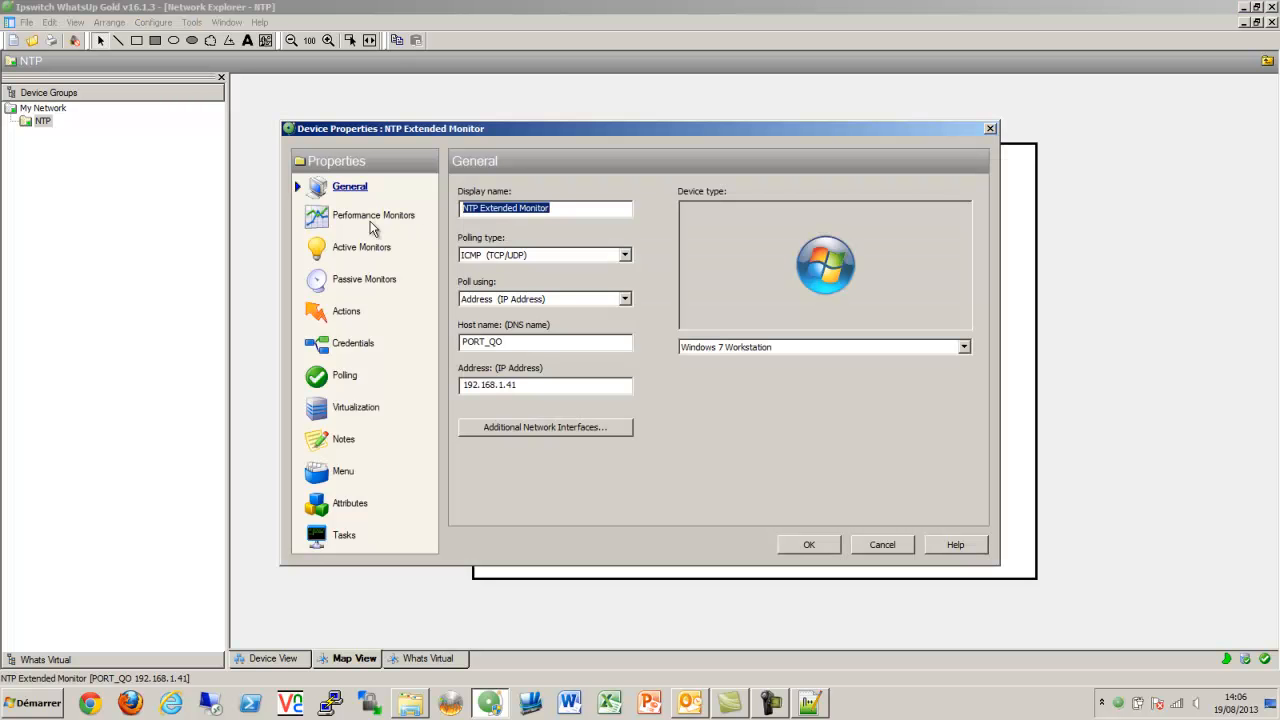
left_click(362, 248)
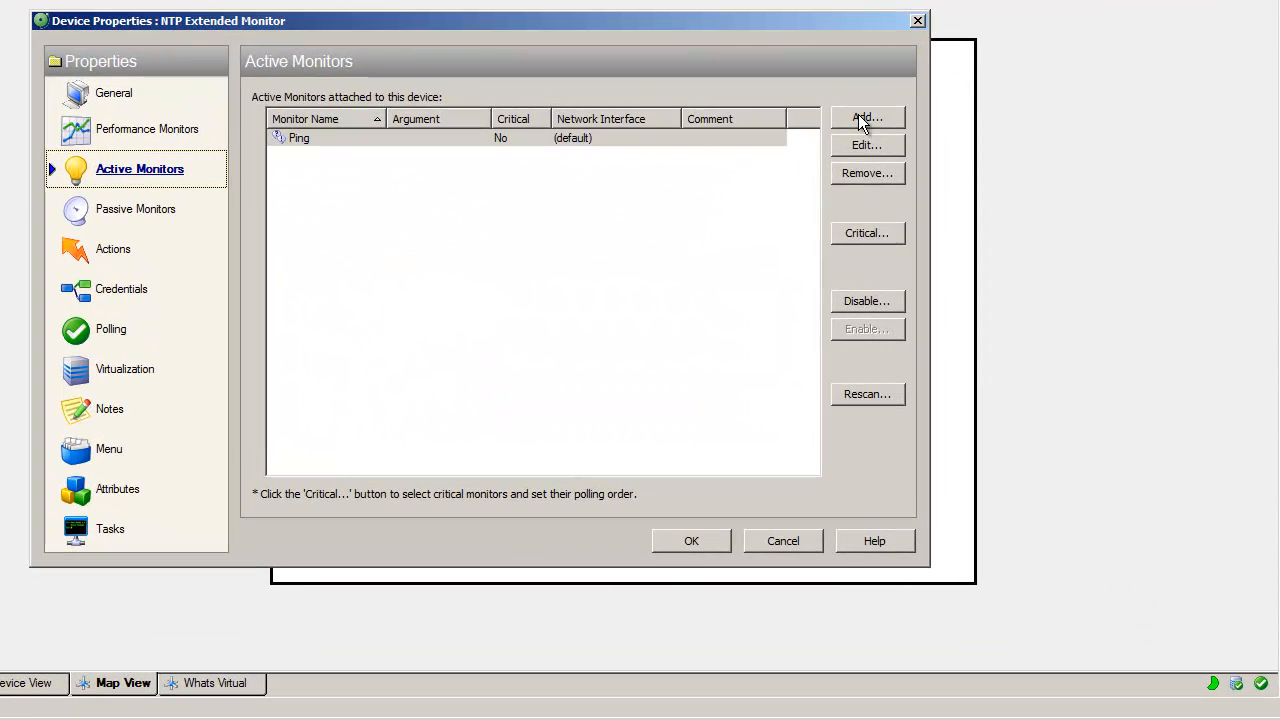
left_click(868, 116)
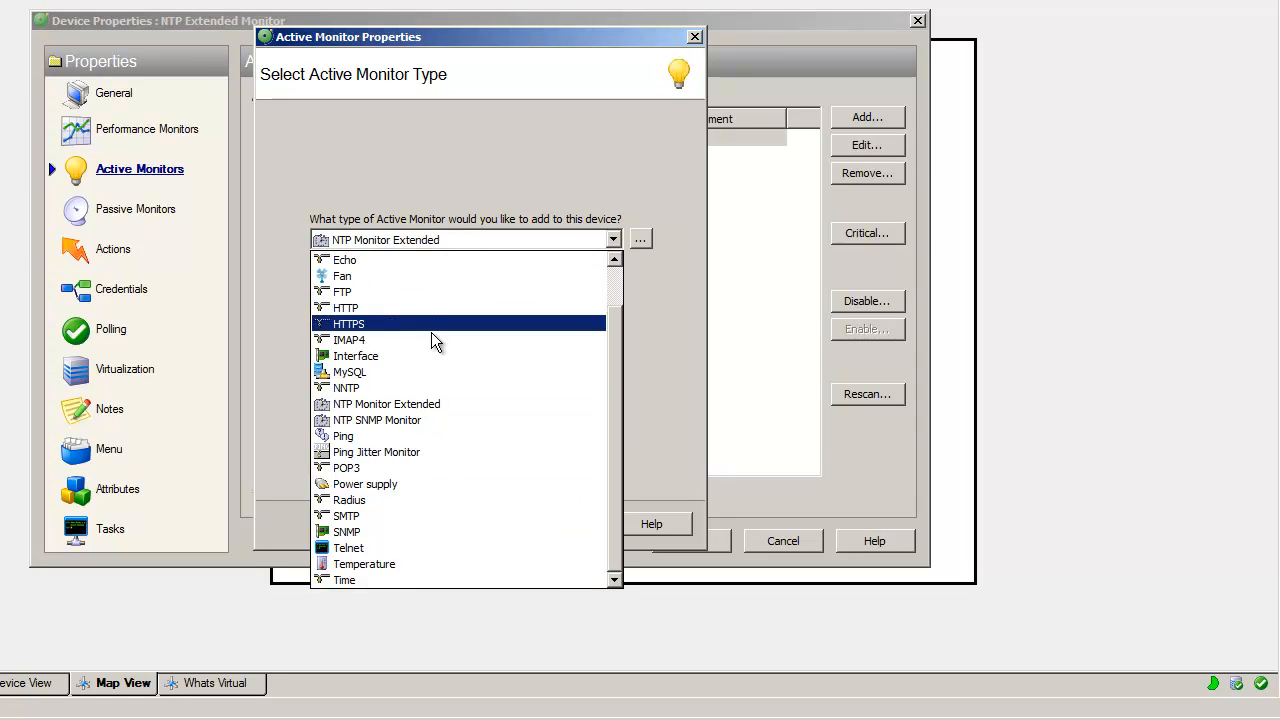
left_click(376, 420)
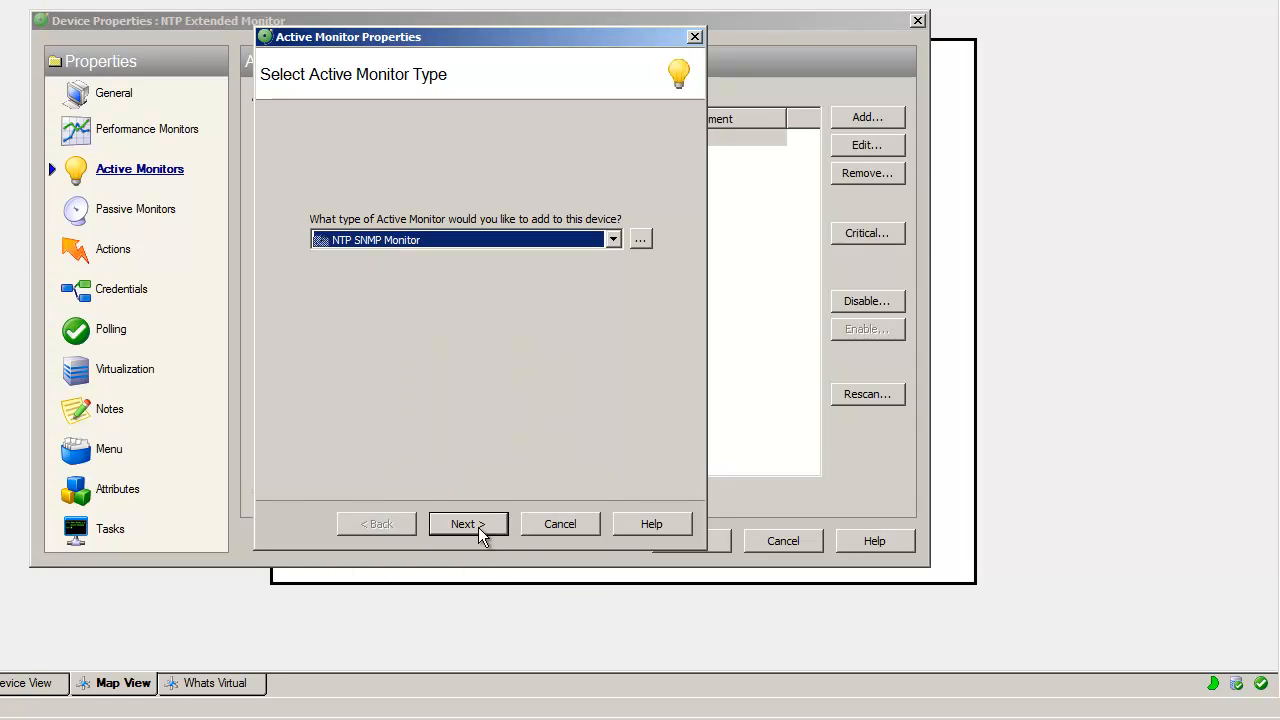
left_click(468, 524)
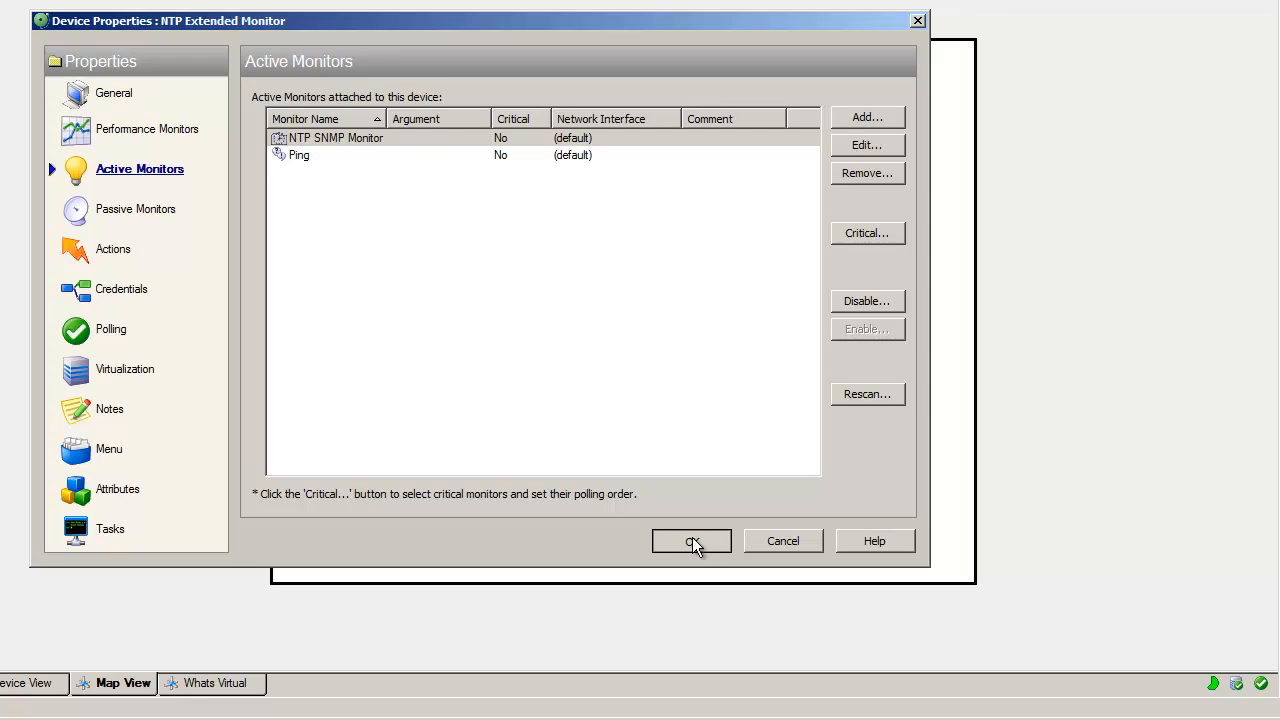
left_click(692, 540)
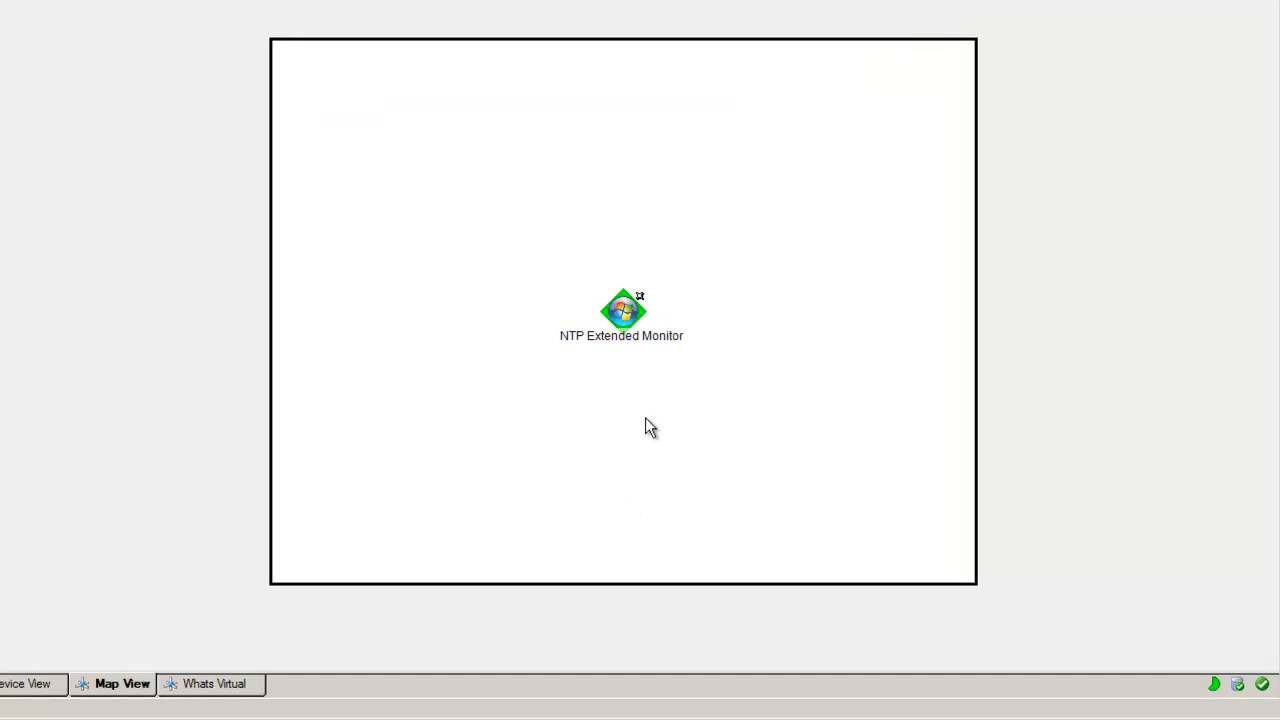